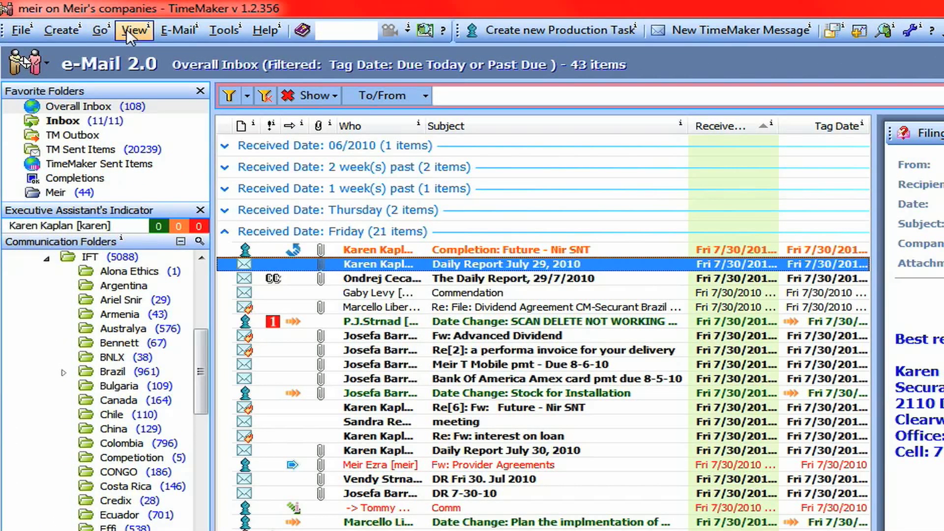
# Choose Show Action List from the View menu to display the Action List beside the inbox.
pyautogui.click(135, 30)
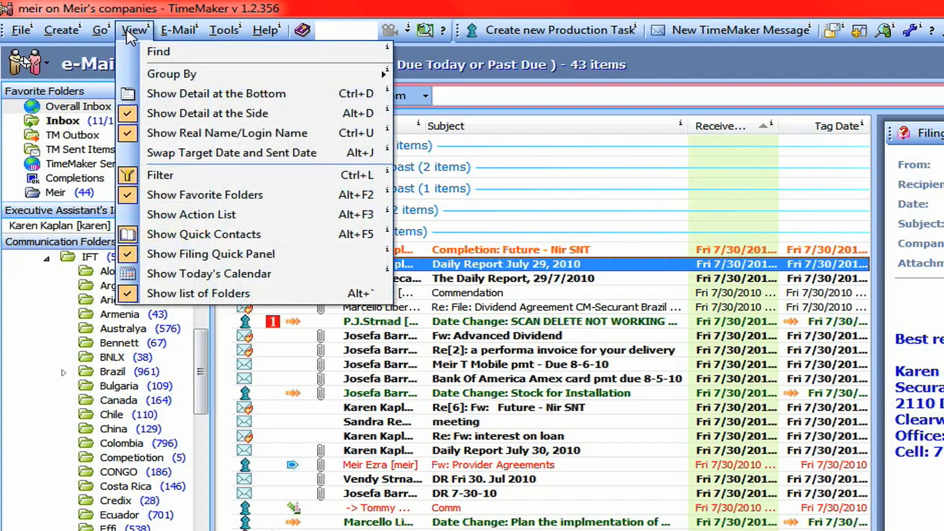
pyautogui.moveTo(171, 221)
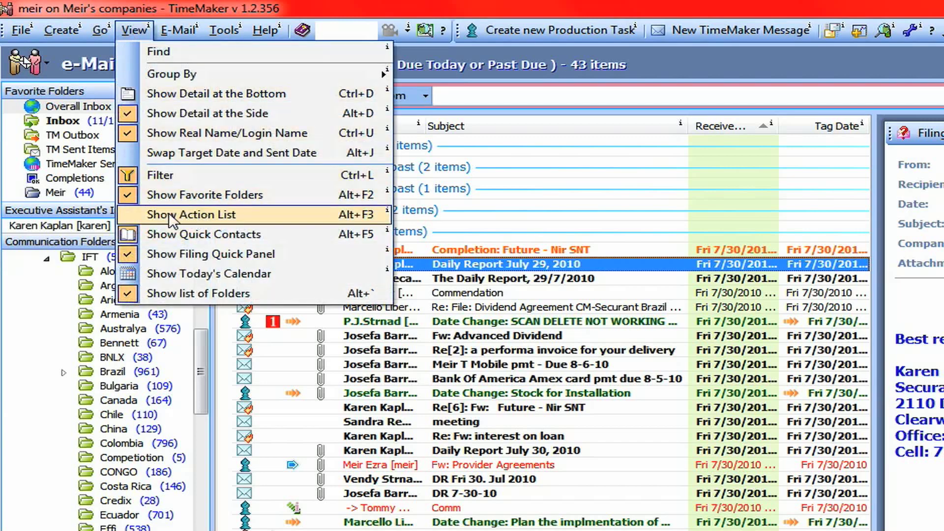
pyautogui.moveTo(358, 229)
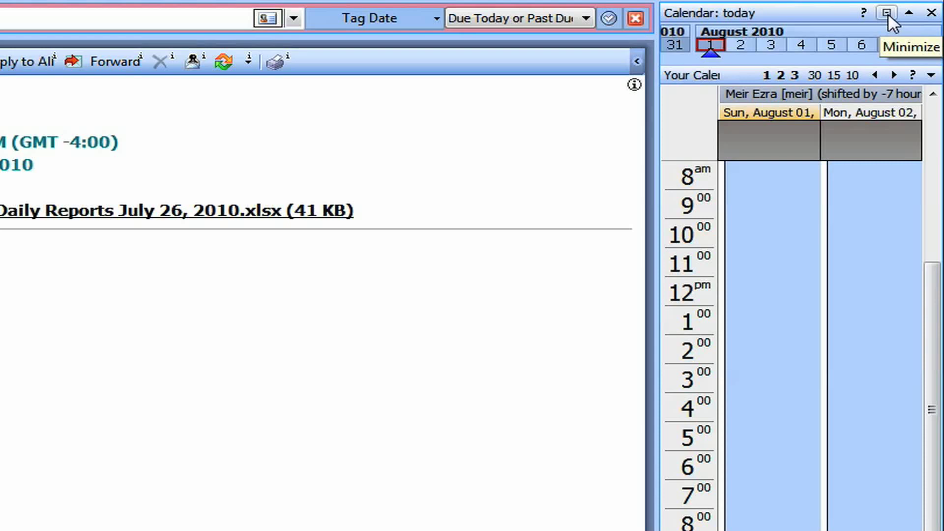
pyautogui.click(709, 44)
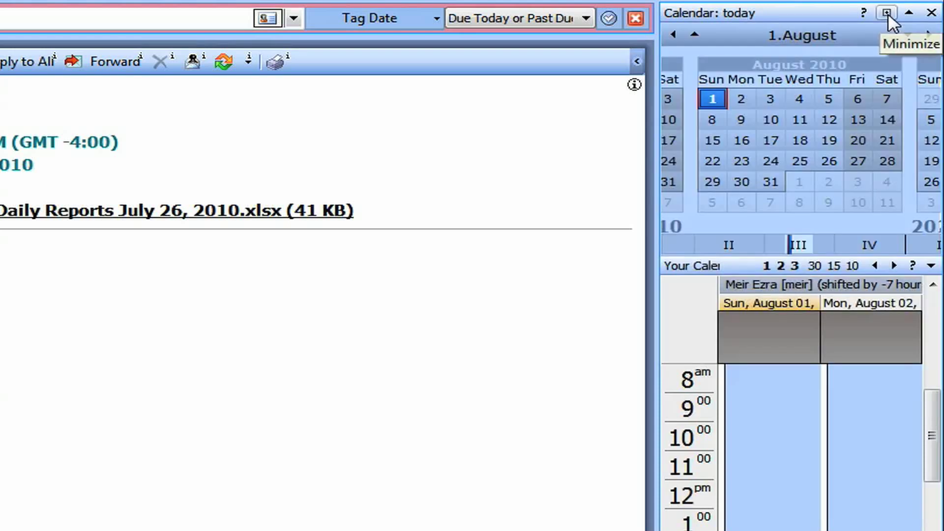
pyautogui.moveTo(748, 112)
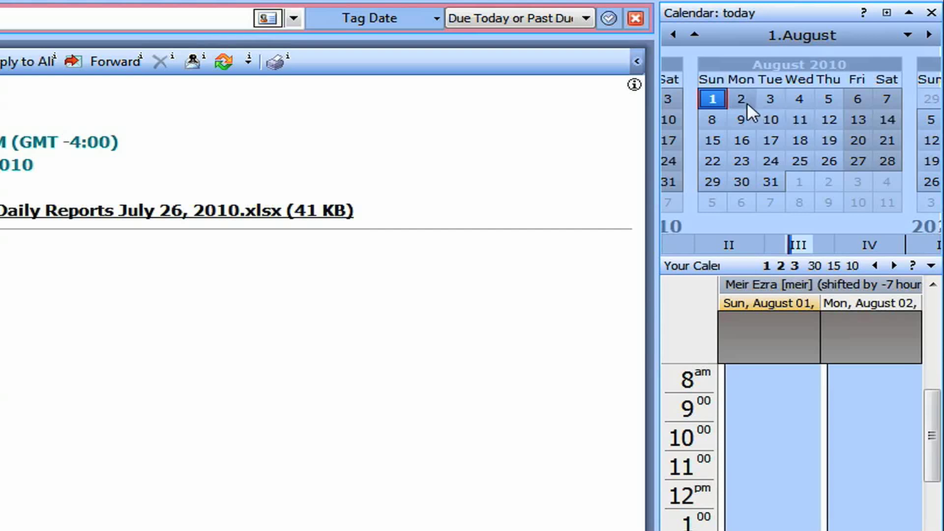
pyautogui.click(771, 99)
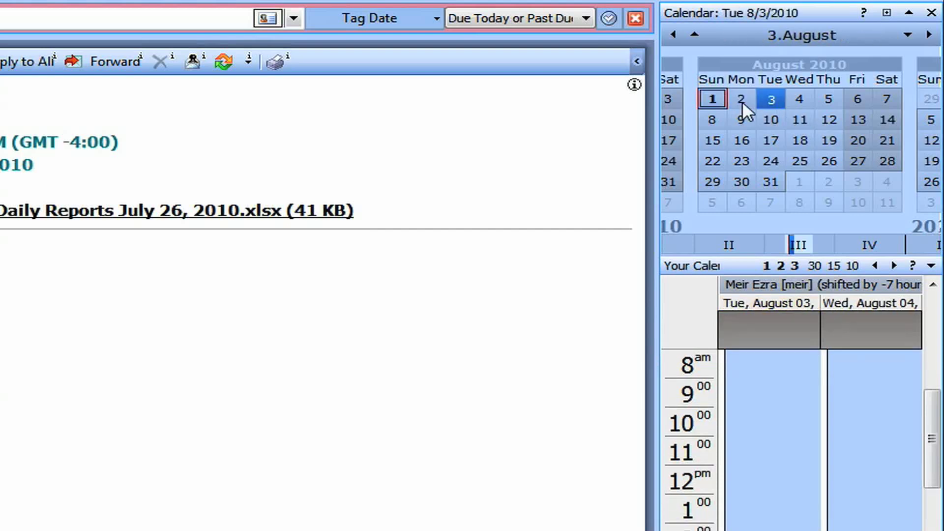
pyautogui.moveTo(734, 113)
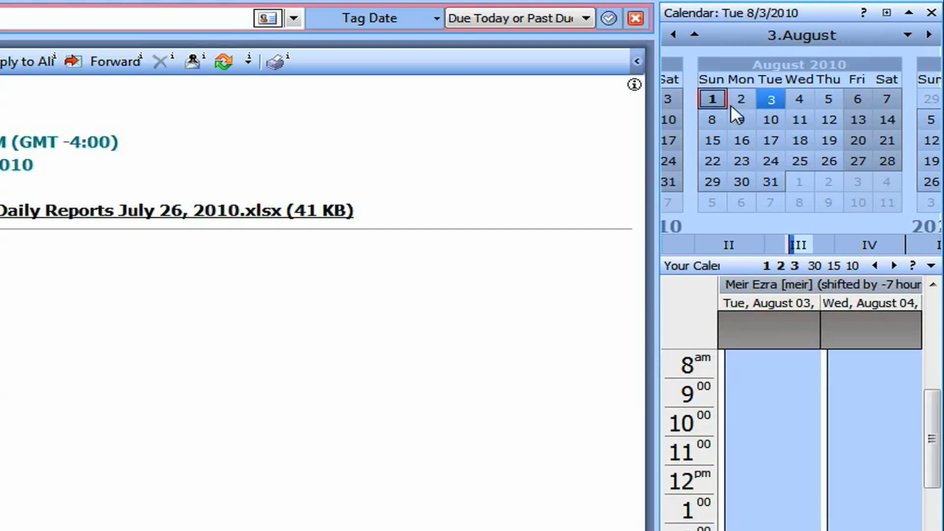
pyautogui.moveTo(720, 106)
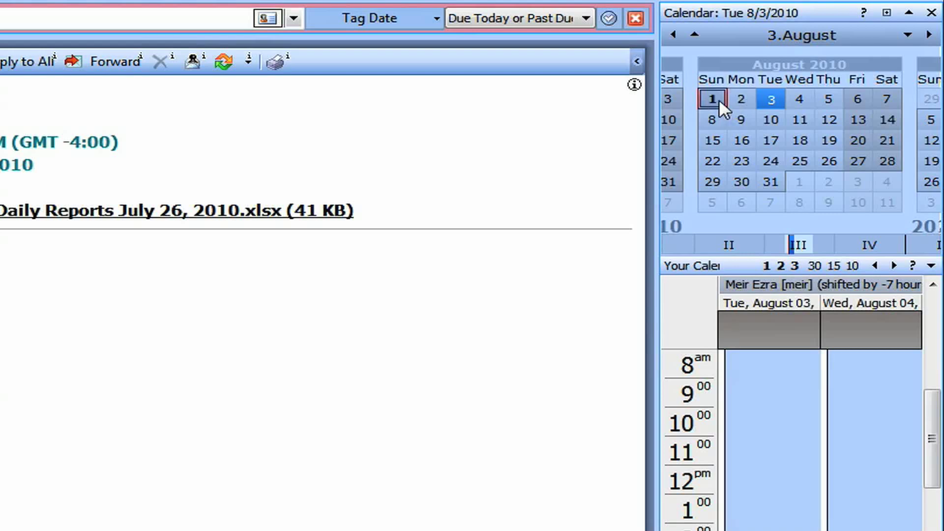
pyautogui.click(712, 99)
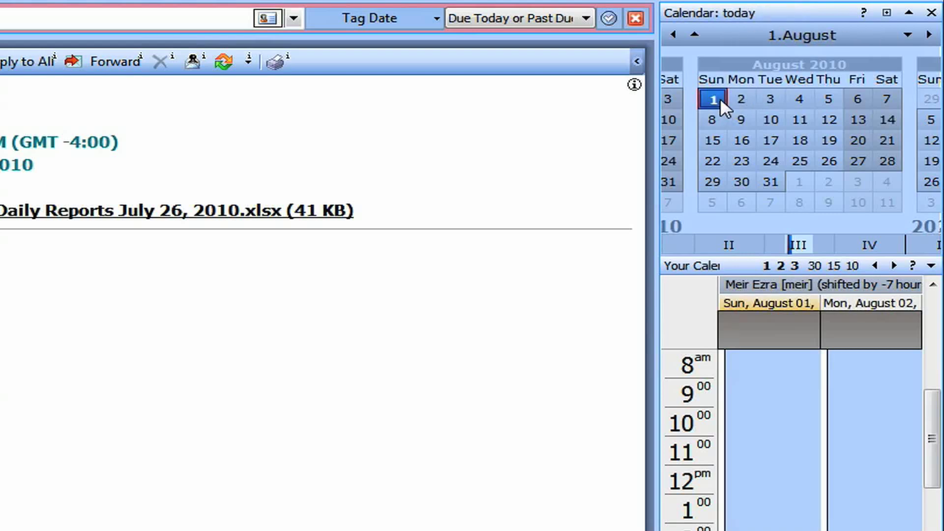
pyautogui.moveTo(739, 16)
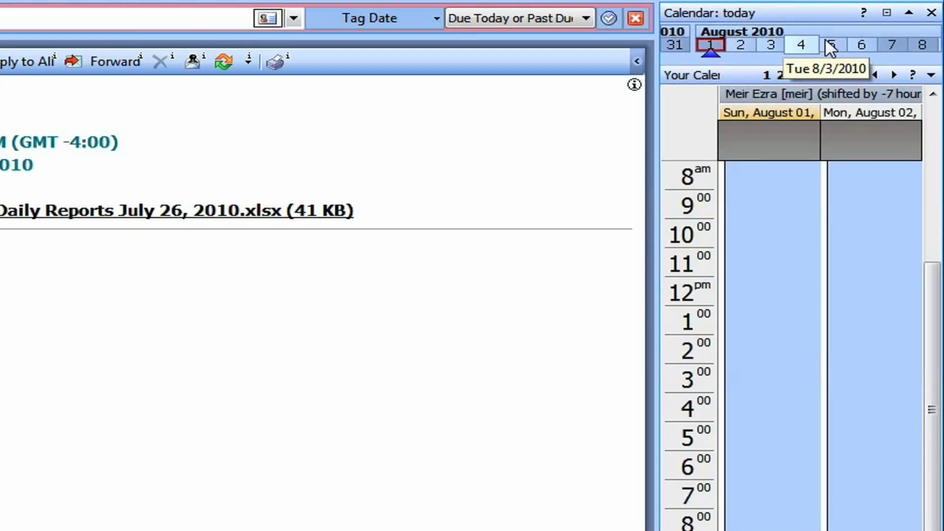
pyautogui.moveTo(738, 47)
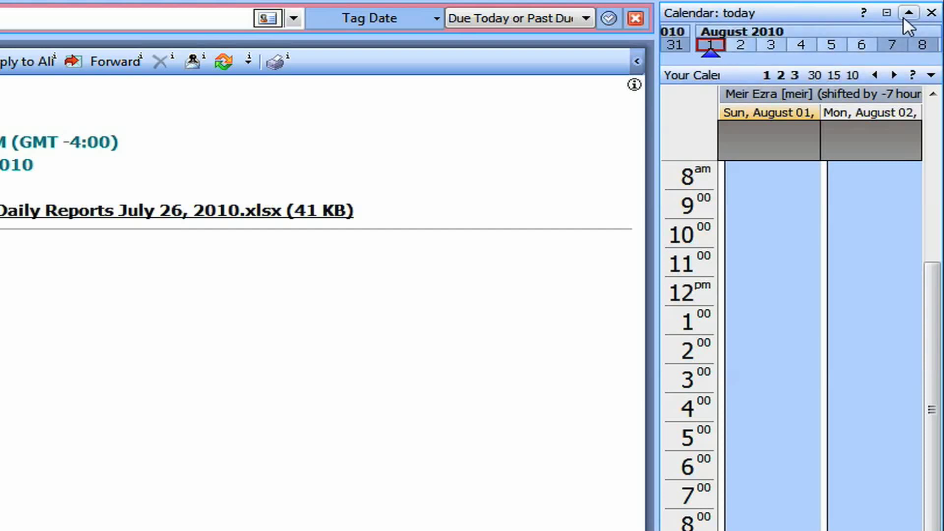
pyautogui.click(905, 13)
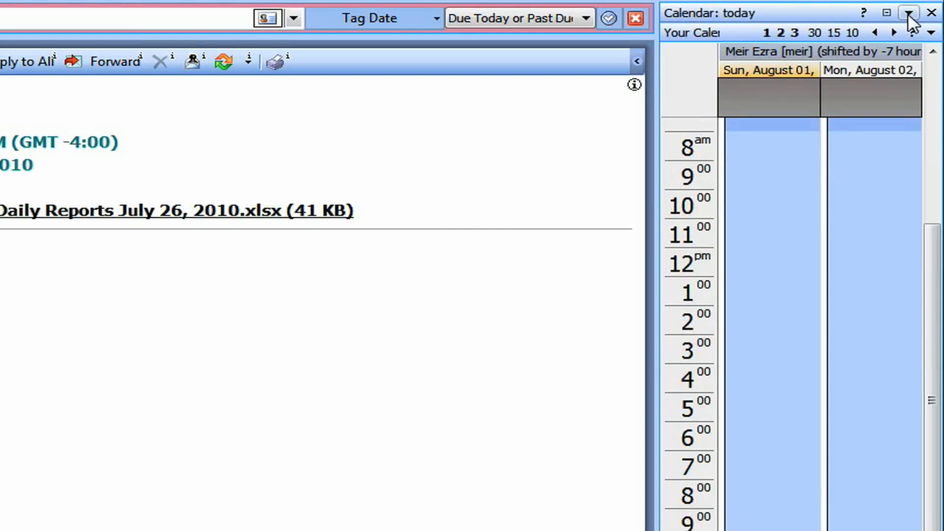
pyautogui.click(903, 15)
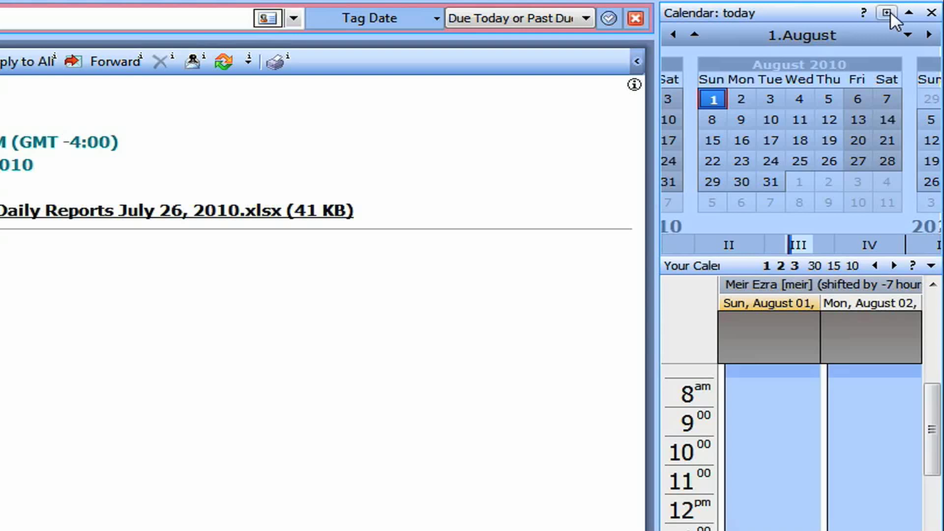
pyautogui.click(884, 13)
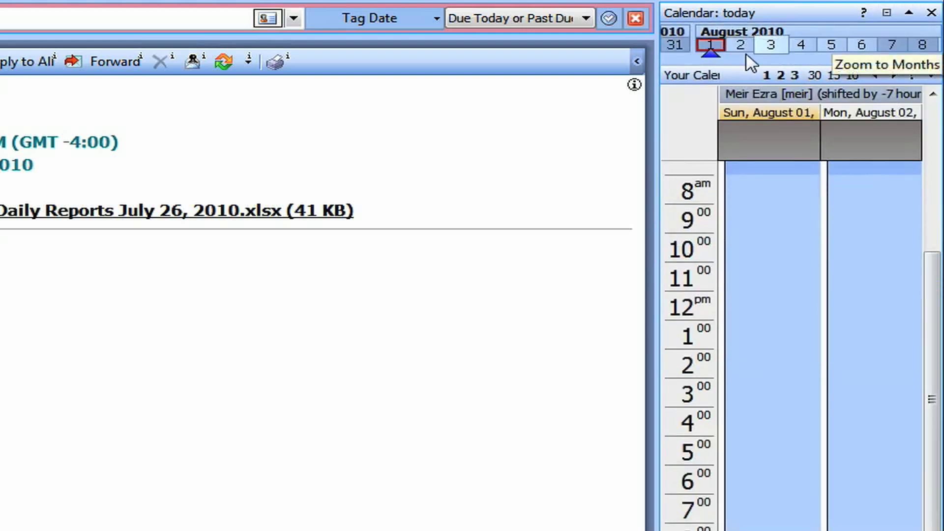
pyautogui.moveTo(829, 45)
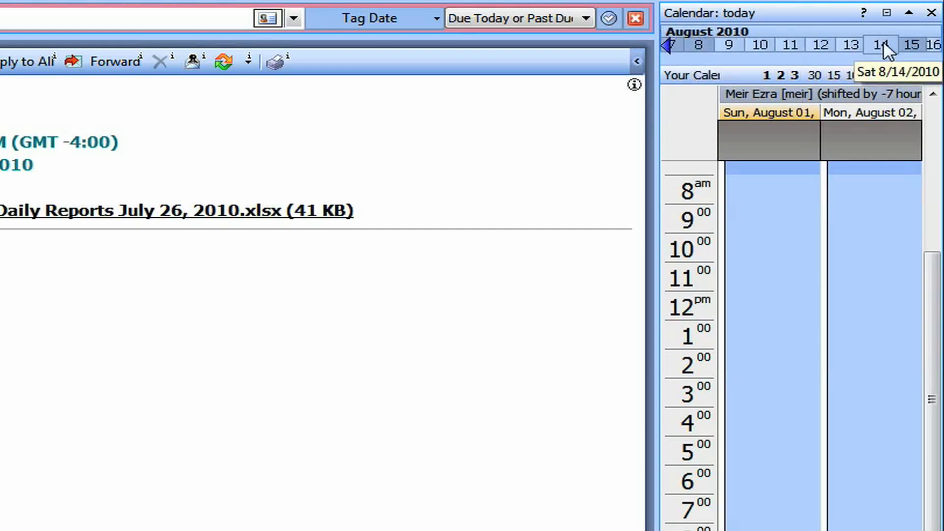
pyautogui.click(881, 44)
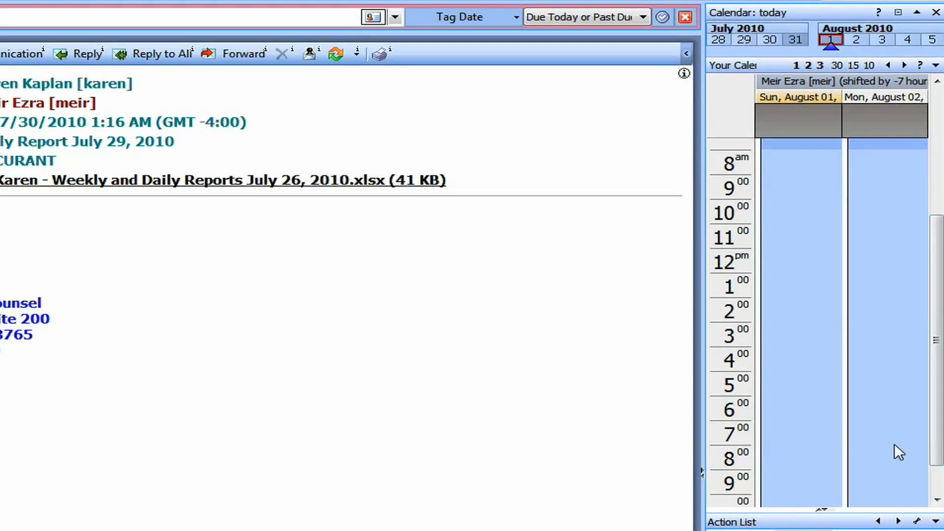
pyautogui.moveTo(835, 426)
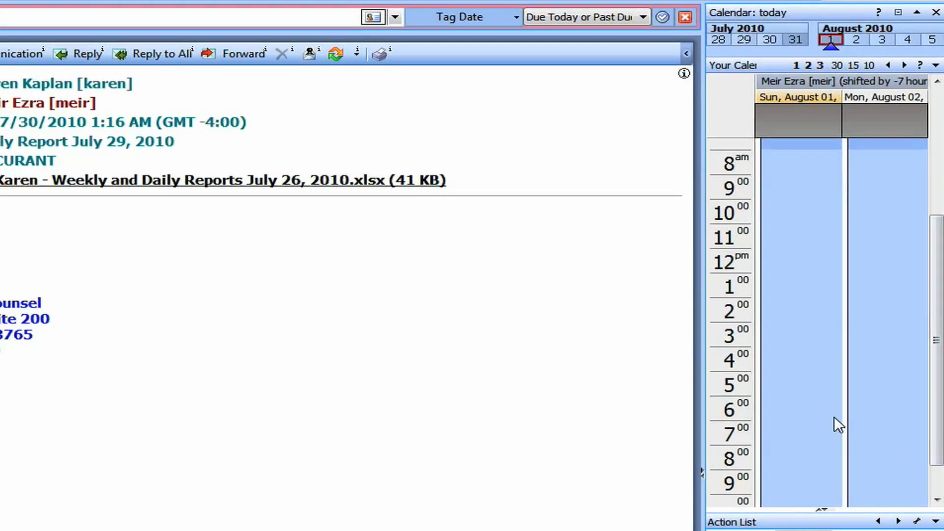
pyautogui.moveTo(750, 81)
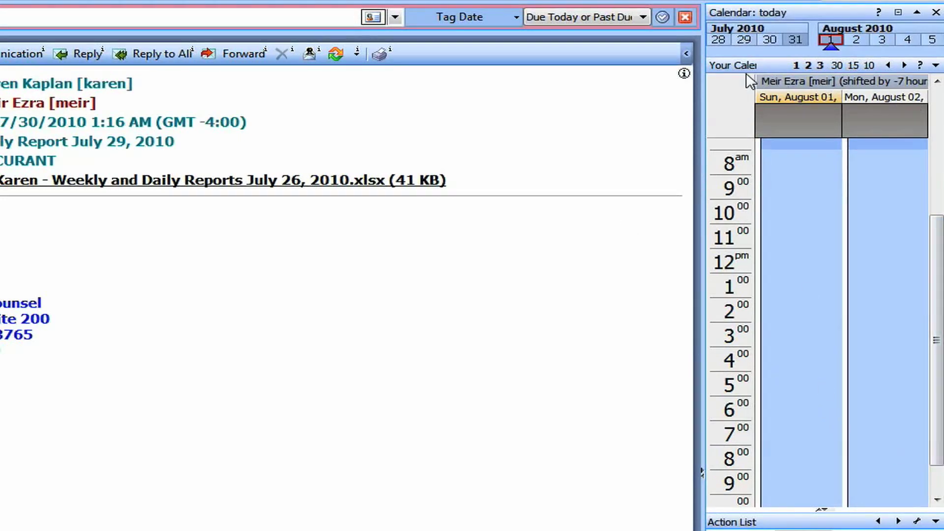
pyautogui.click(799, 66)
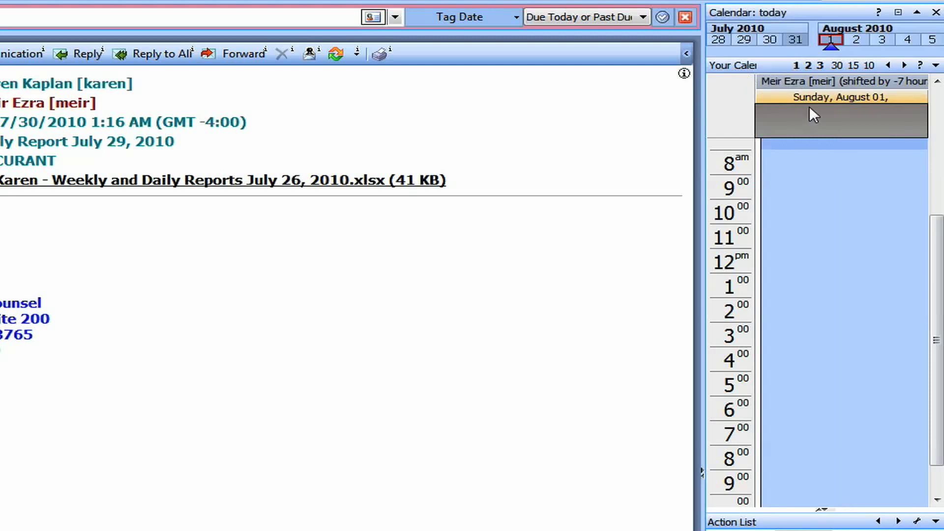
pyautogui.click(853, 38)
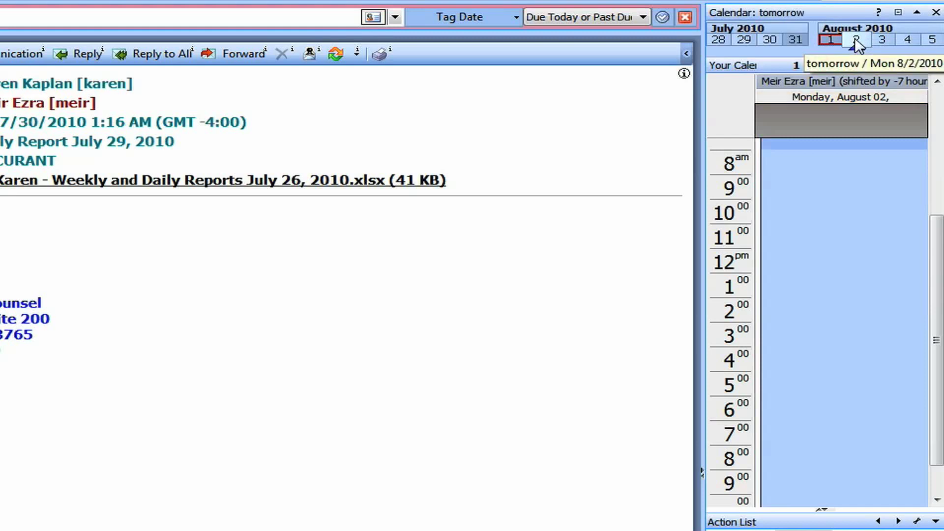
pyautogui.click(830, 38)
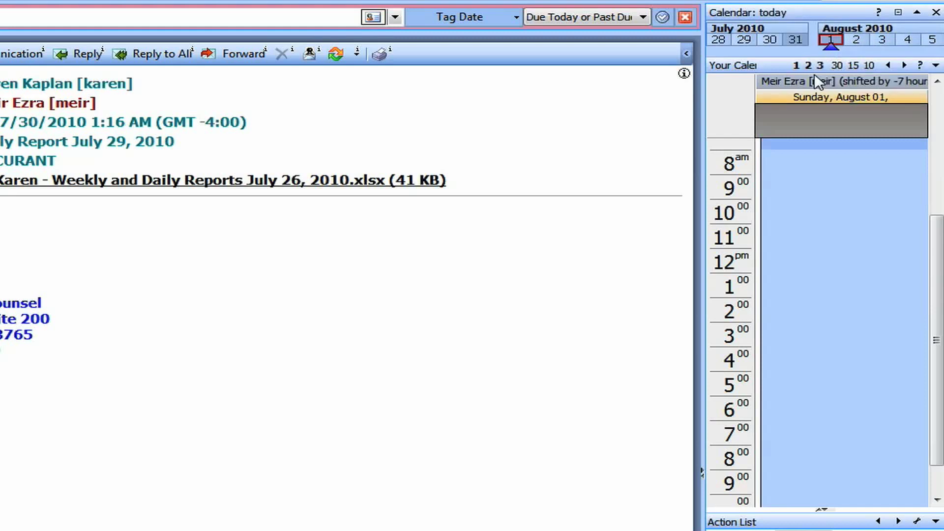
pyautogui.click(807, 66)
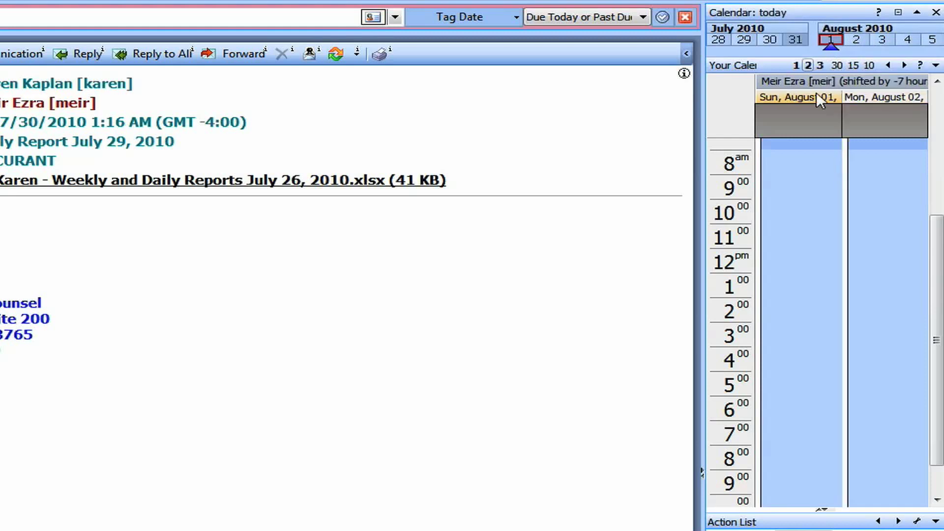
pyautogui.click(820, 66)
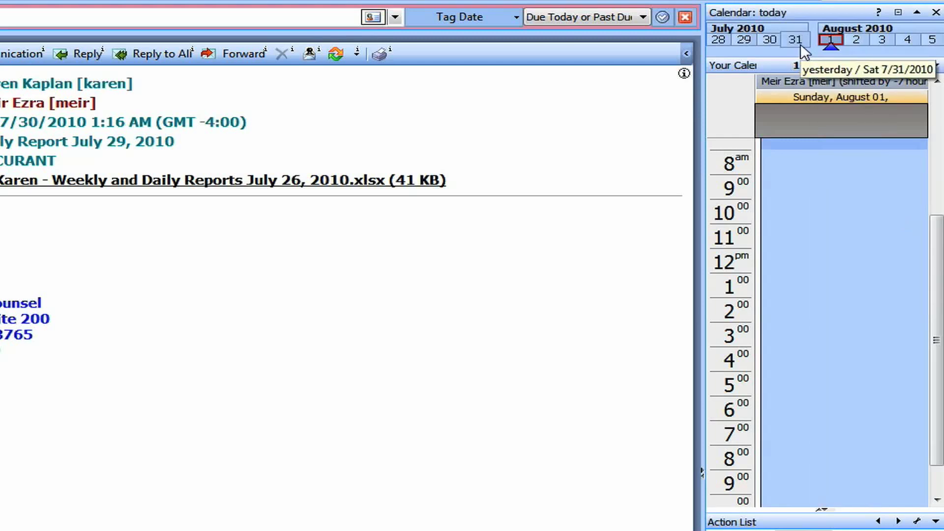
pyautogui.click(793, 40)
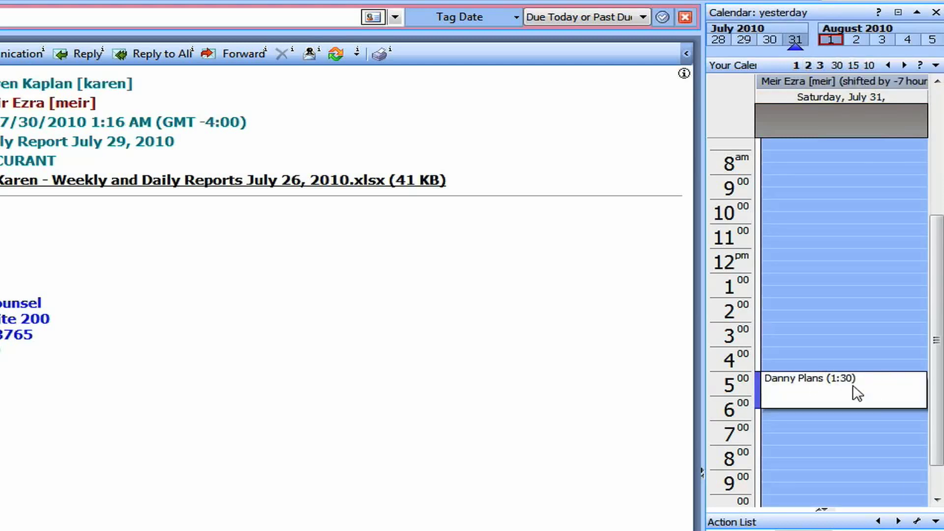
pyautogui.moveTo(842, 398)
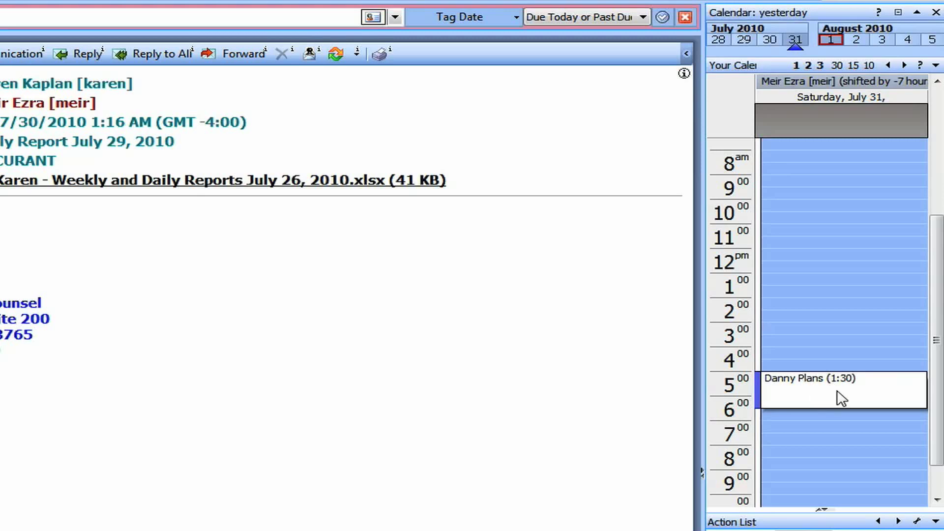
pyautogui.moveTo(857, 393)
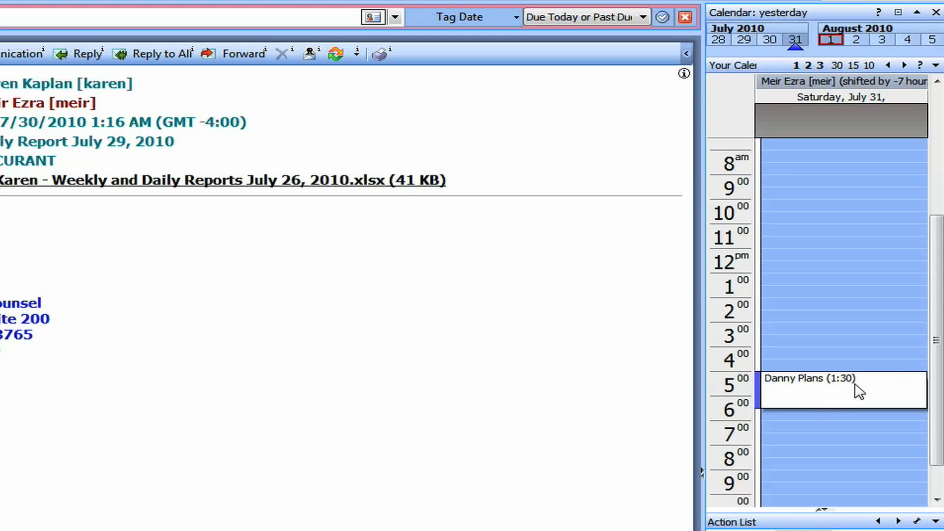
pyautogui.moveTo(785, 395)
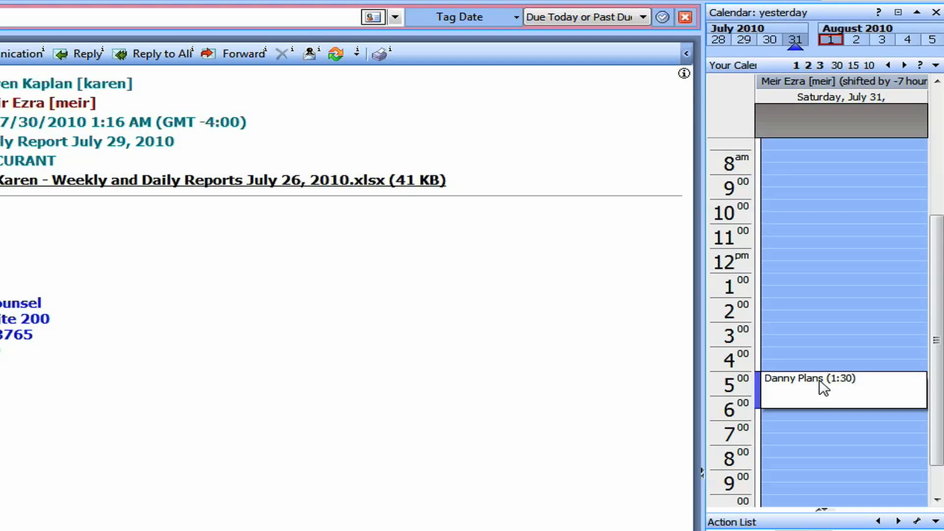
pyautogui.moveTo(814, 82)
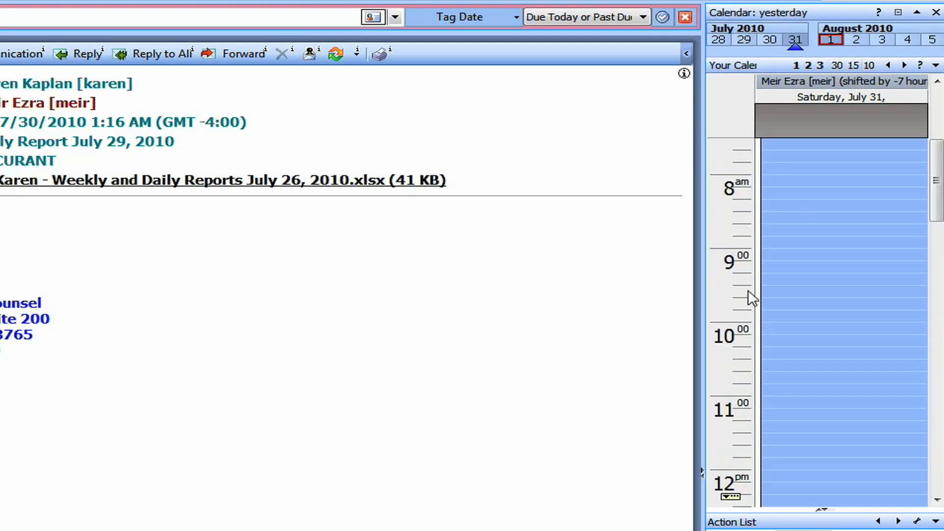
pyautogui.moveTo(750, 270)
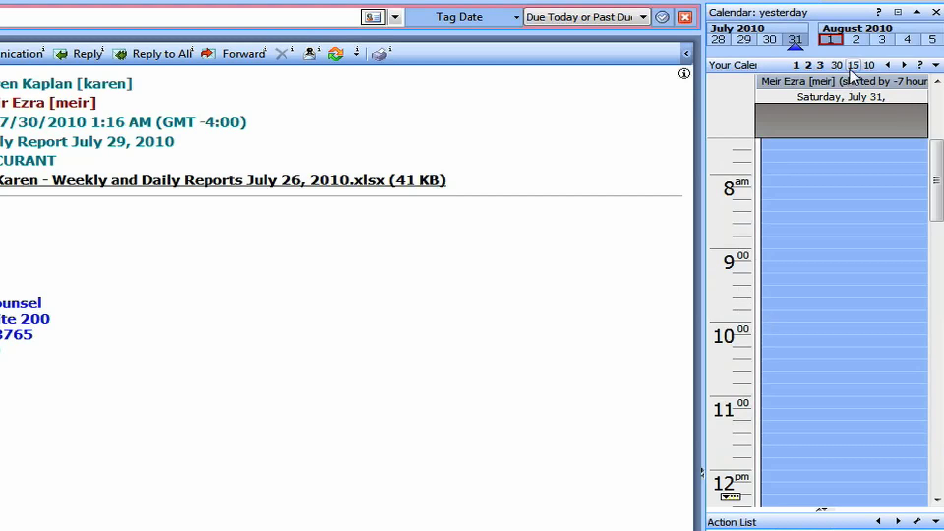
# Switch the day view to the 15-minute time scale and page from July 30 to August 1.
pyautogui.click(836, 66)
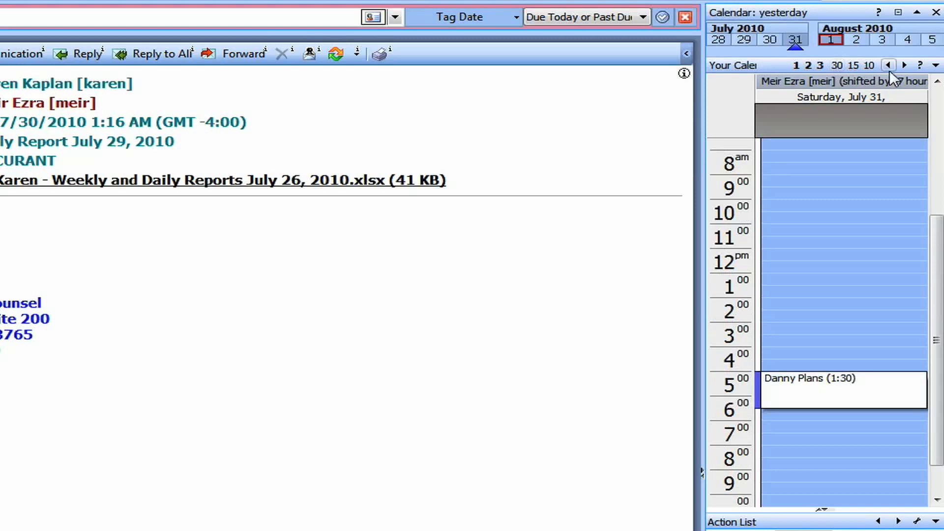
pyautogui.click(889, 66)
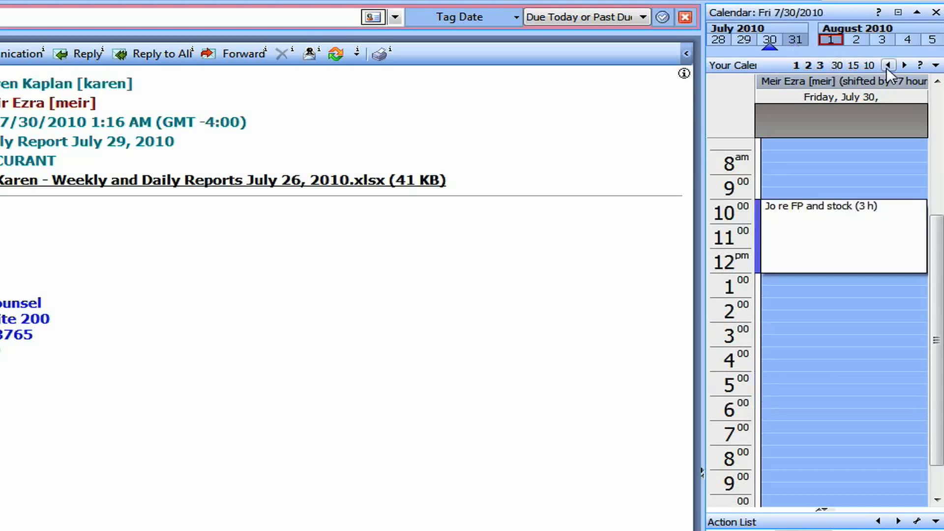
pyautogui.click(905, 65)
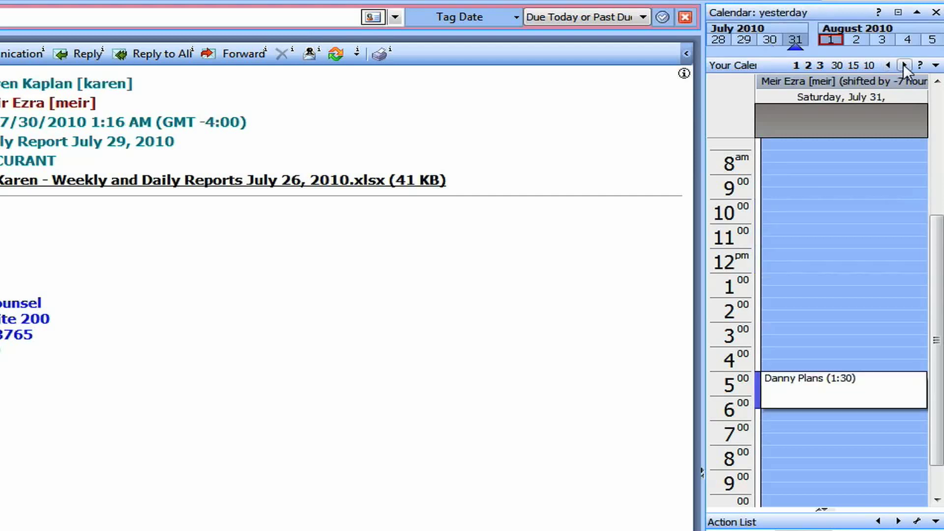
pyautogui.click(903, 65)
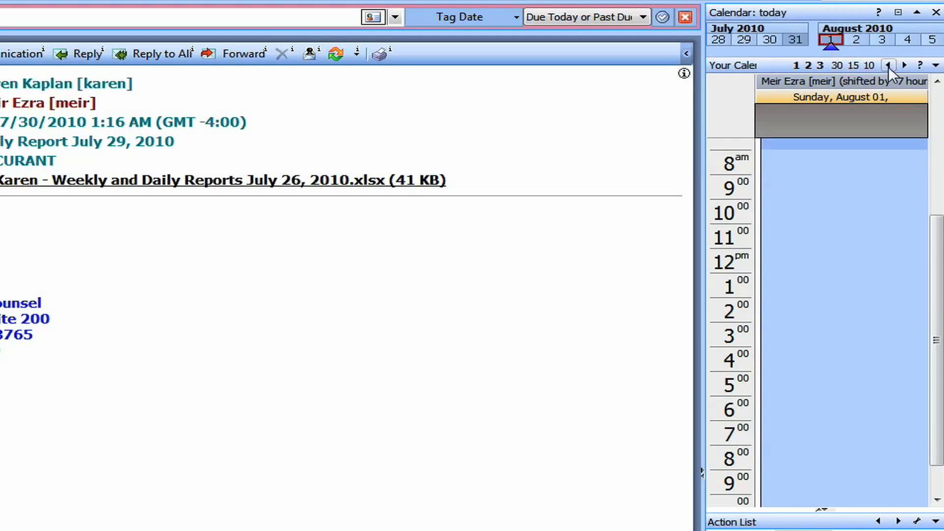
# Step back to July 31, then forward again to today, Sunday August 1.
pyautogui.click(887, 66)
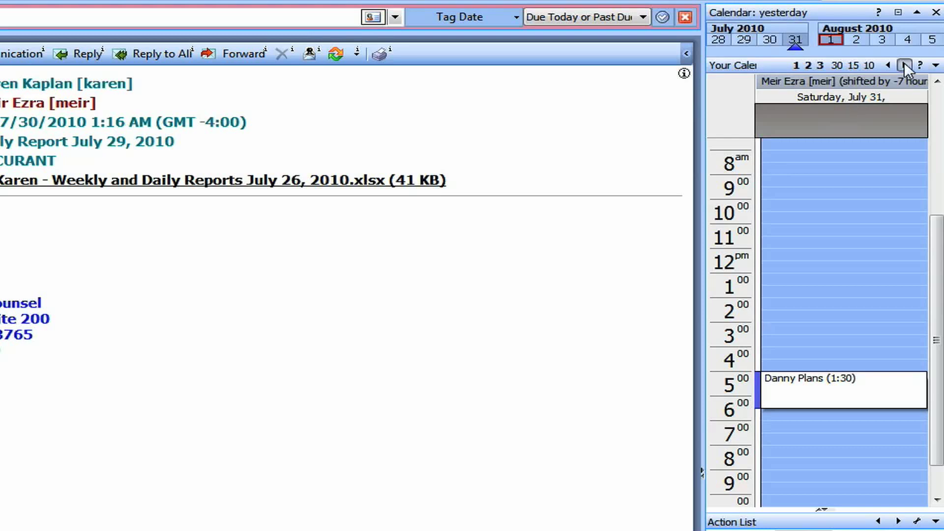
pyautogui.click(903, 65)
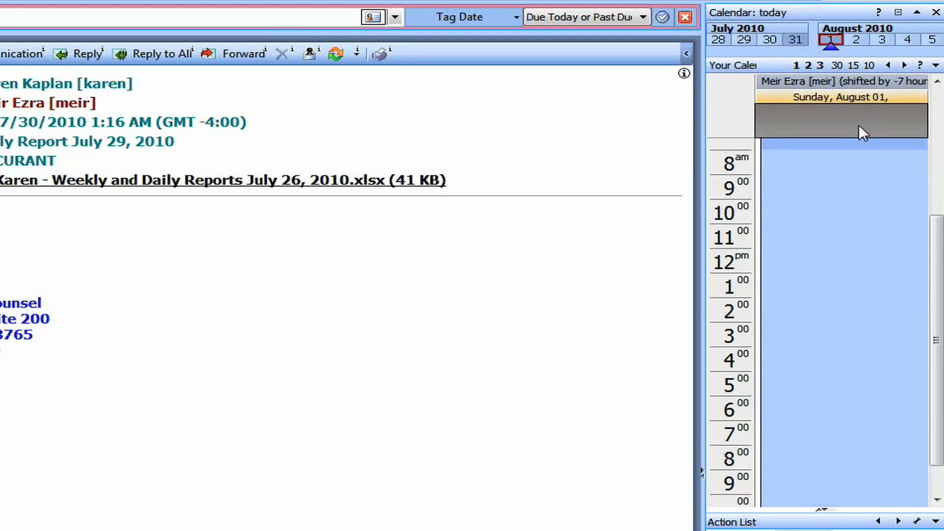
pyautogui.click(935, 66)
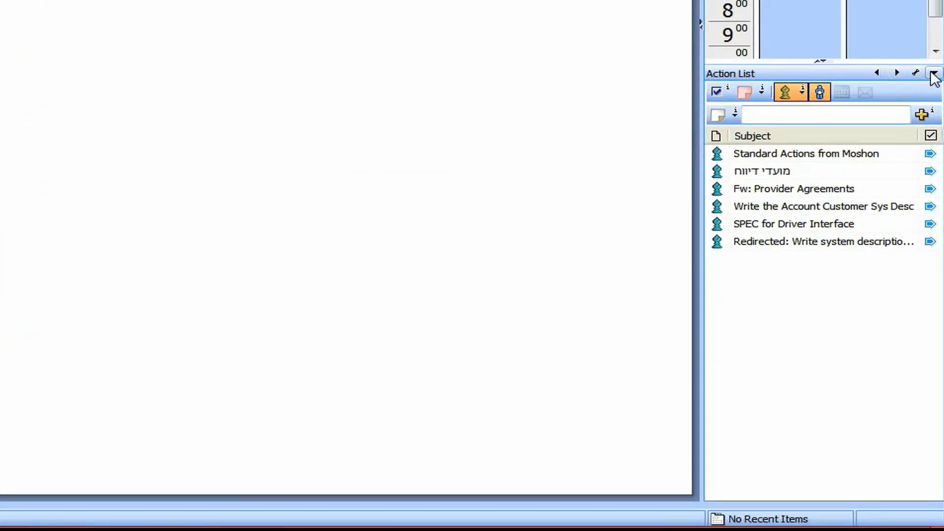
# Collapse the Action List pane, then expand it again to show its six to-do items.
pyautogui.click(932, 73)
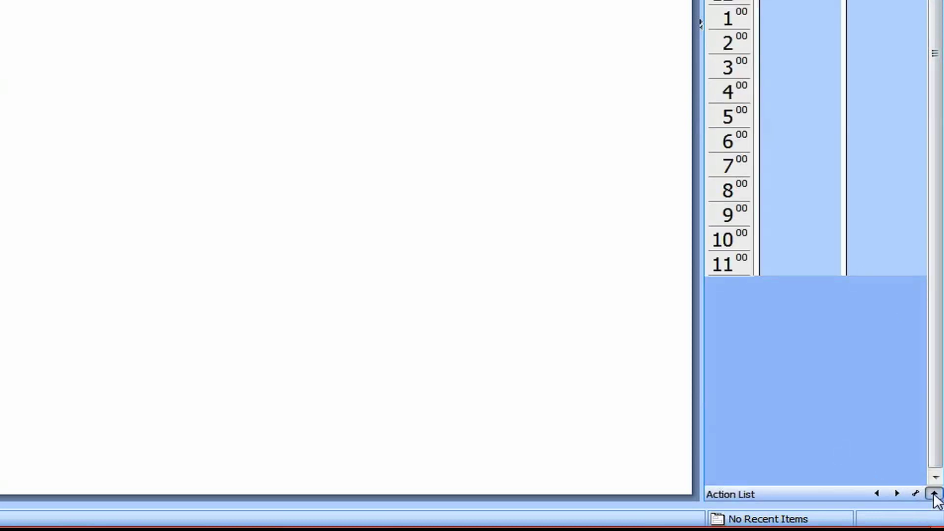
pyautogui.click(936, 495)
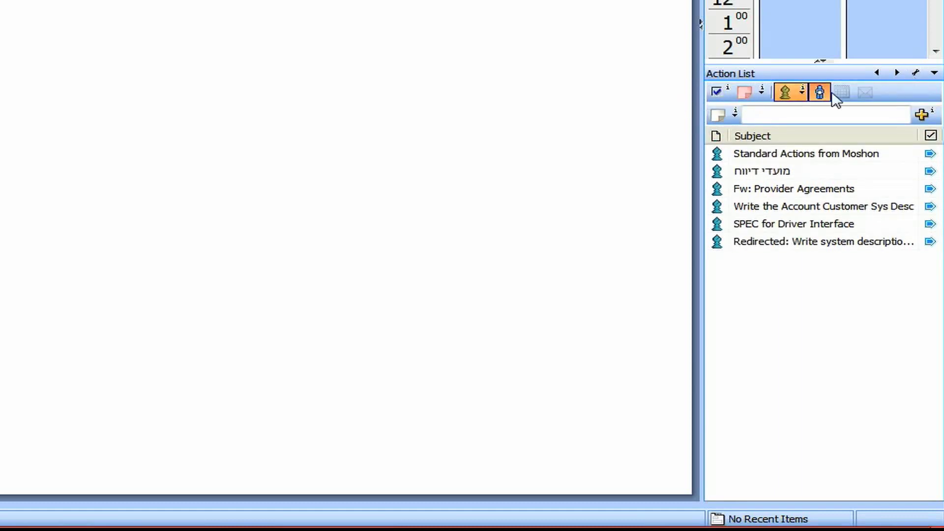
pyautogui.moveTo(920, 100)
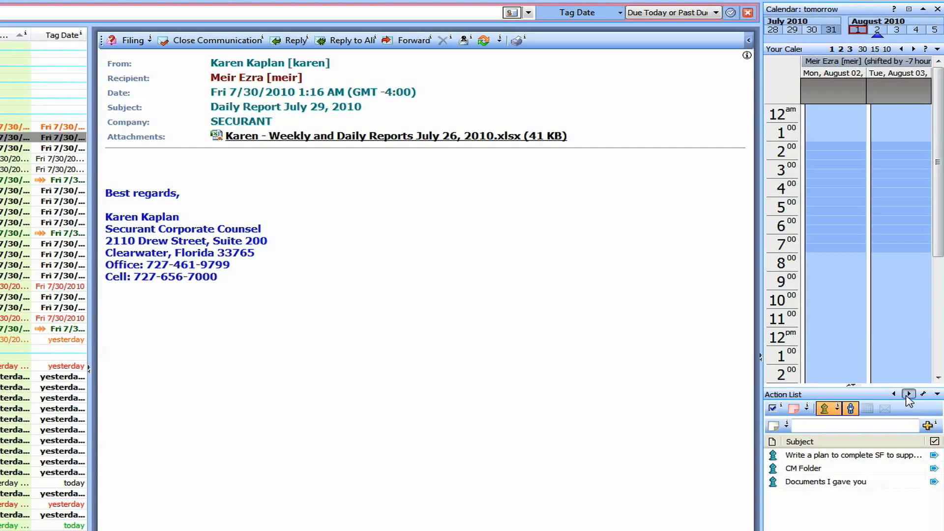
# Advance the Action List through August 2 to Tuesday, August 3.
pyautogui.click(907, 392)
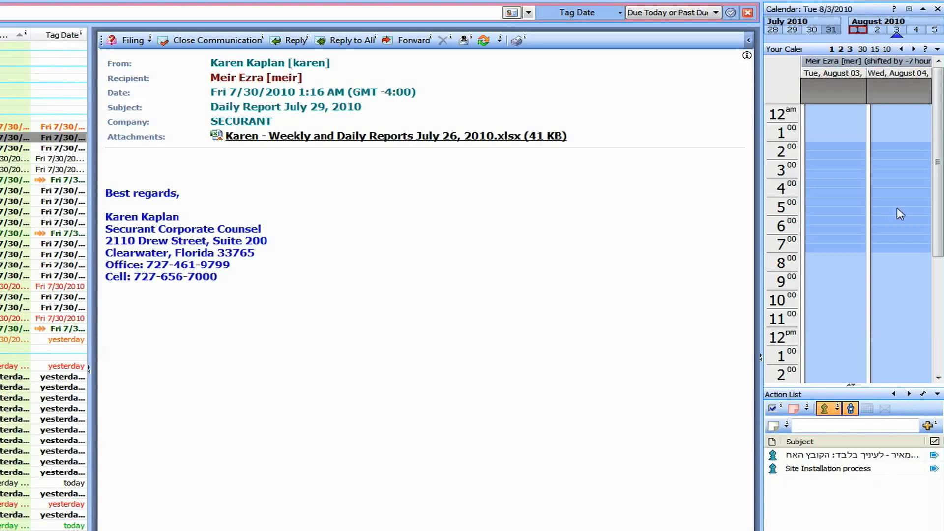
pyautogui.moveTo(898, 31)
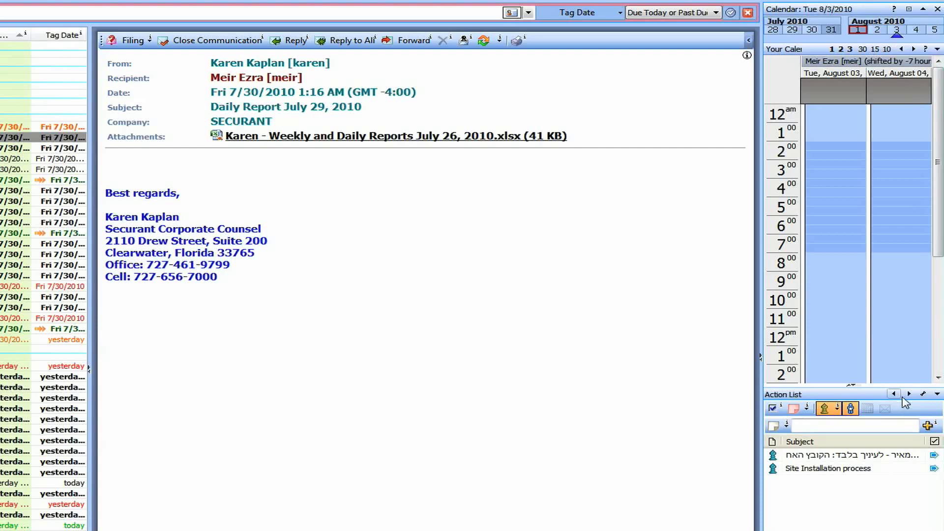
pyautogui.click(909, 406)
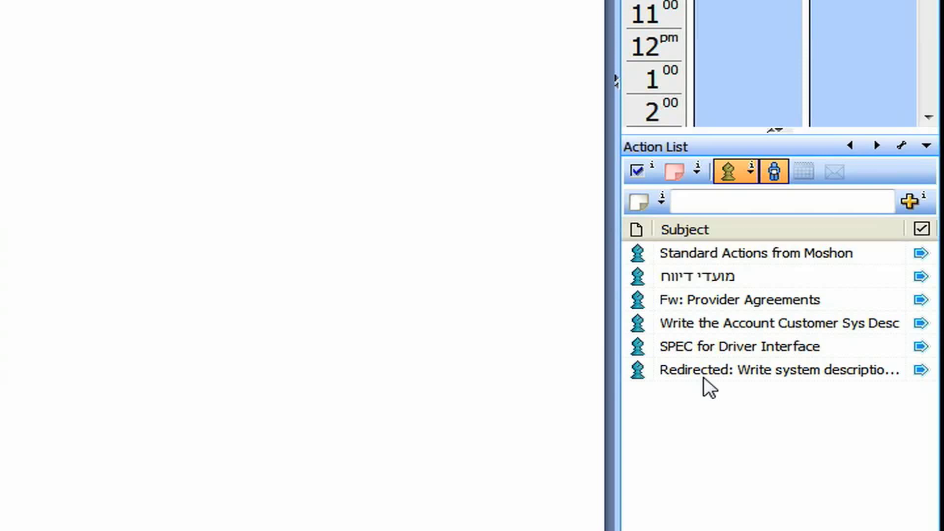
pyautogui.moveTo(789, 328)
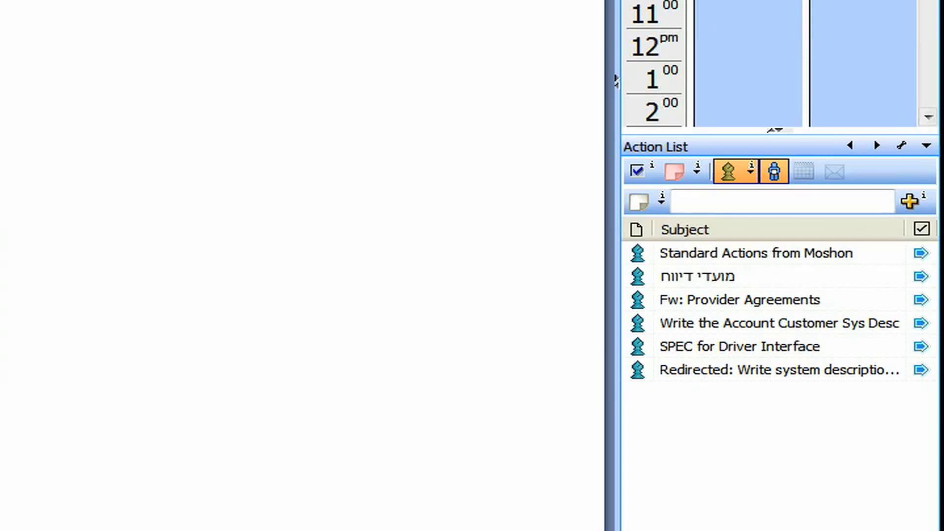
pyautogui.moveTo(693, 386)
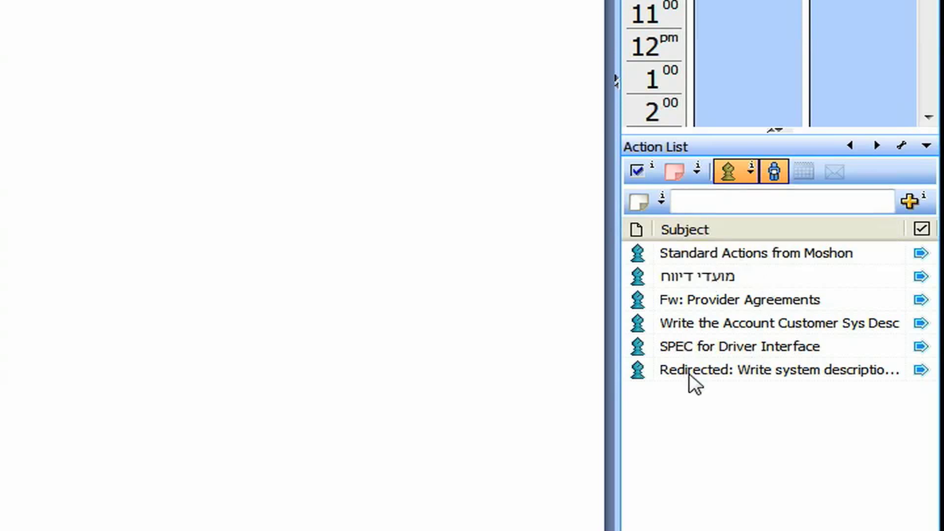
pyautogui.moveTo(806, 291)
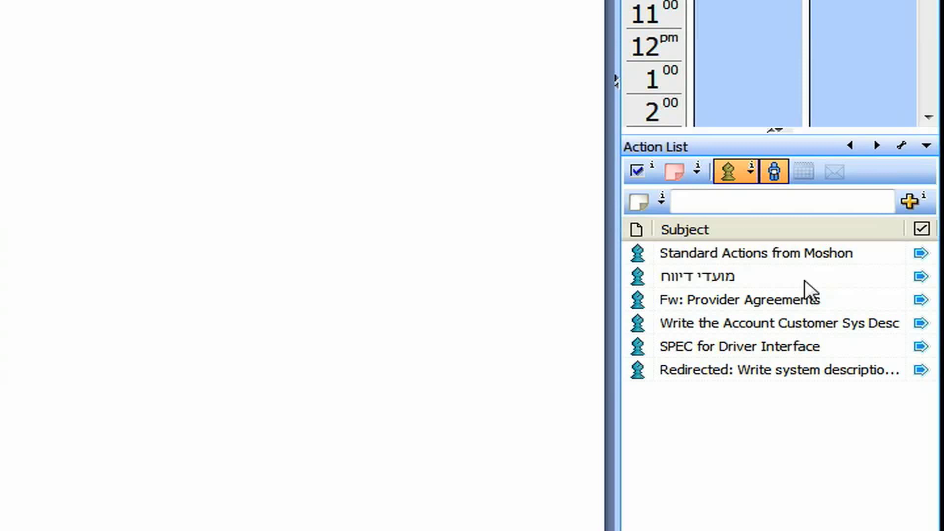
pyautogui.moveTo(659, 278)
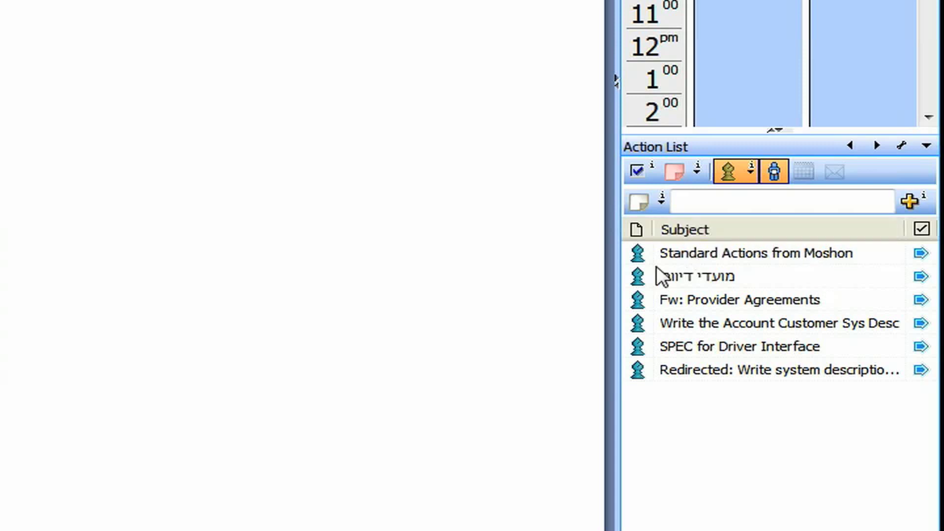
pyautogui.moveTo(777, 258)
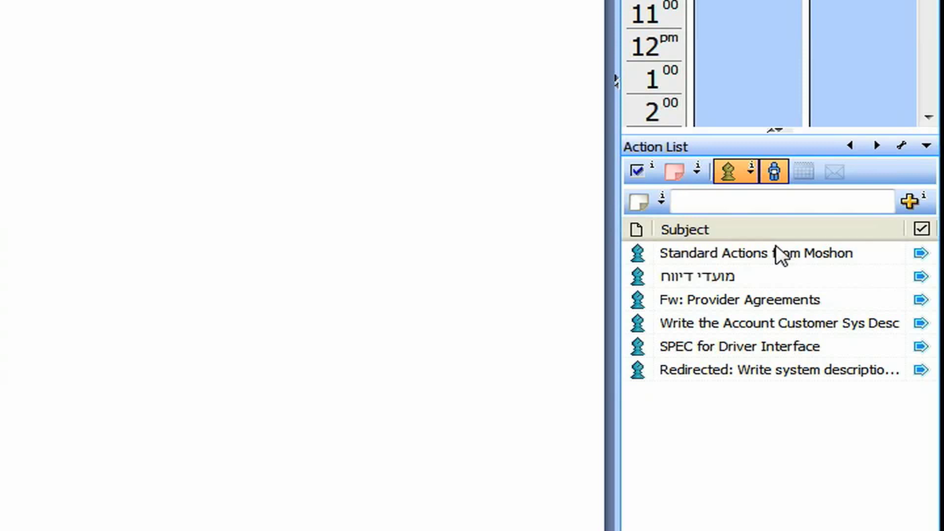
pyautogui.click(781, 202)
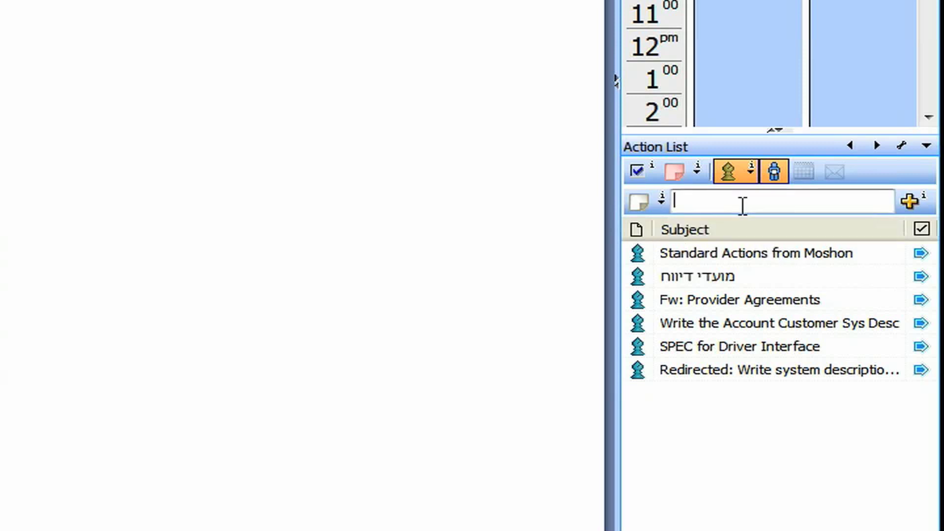
pyautogui.write('Call')
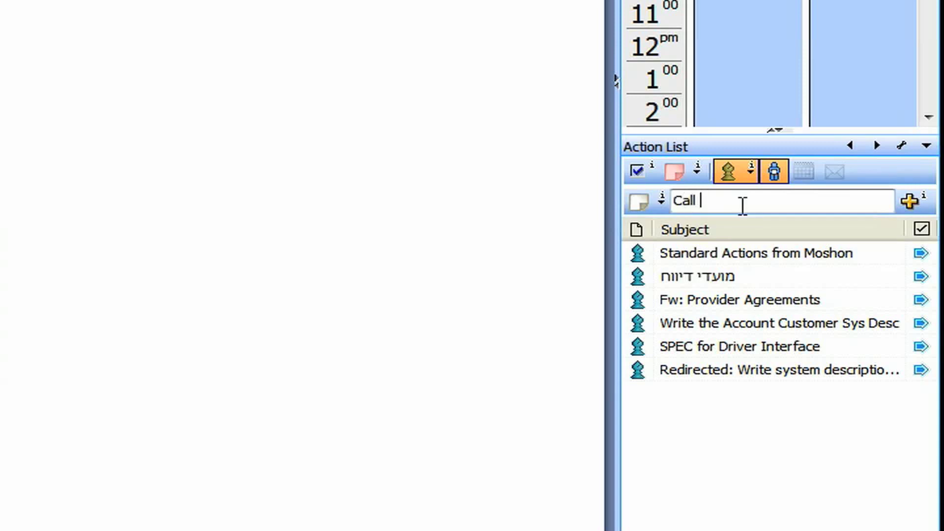
pyautogui.write('Bob')
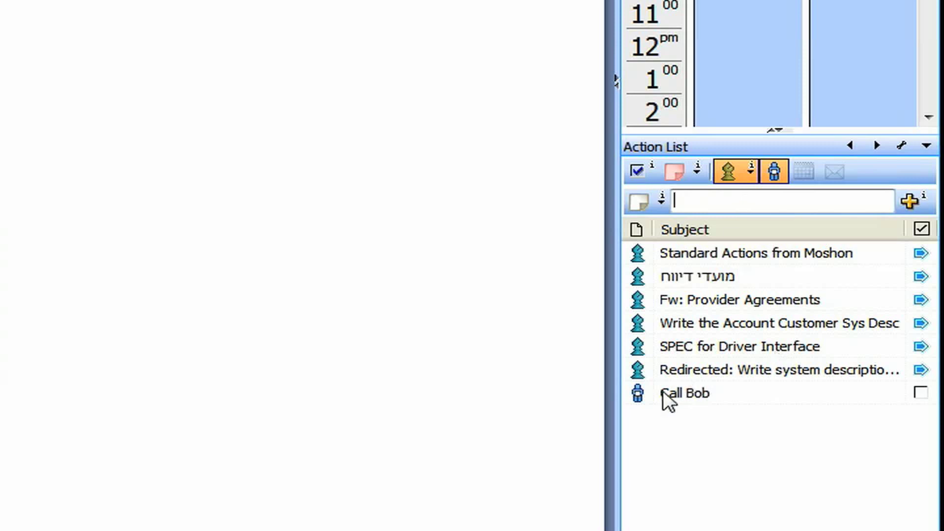
pyautogui.moveTo(839, 422)
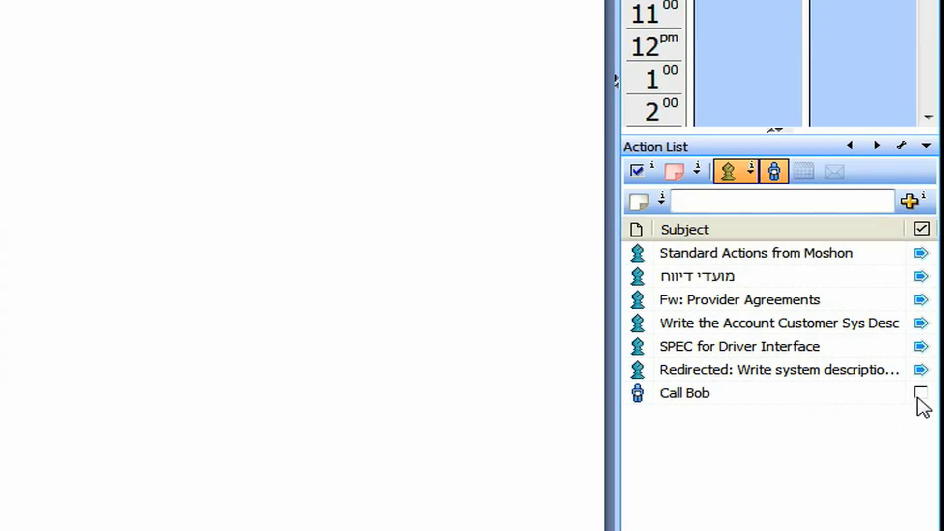
pyautogui.click(922, 392)
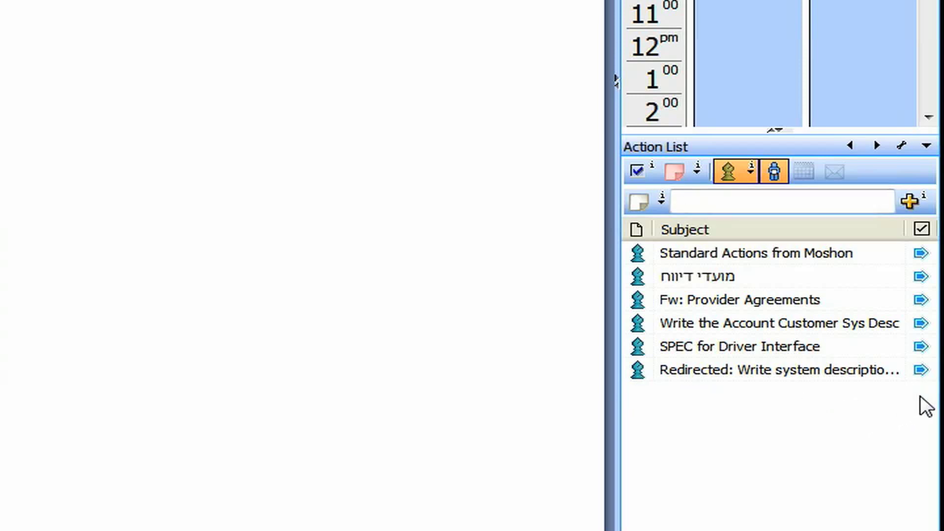
pyautogui.moveTo(893, 396)
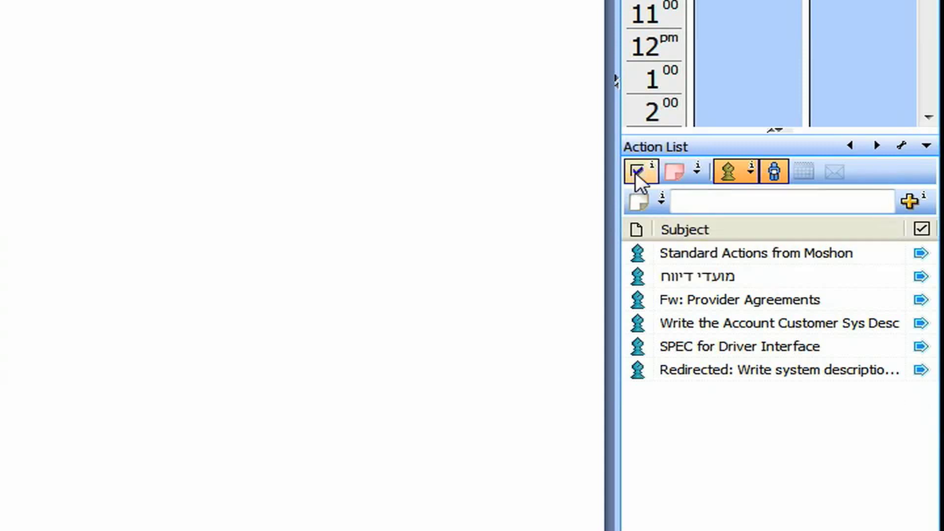
# Turn on 'show completed' so the checked 'Call Bob' to-do appears, then return to today.
pyautogui.click(637, 171)
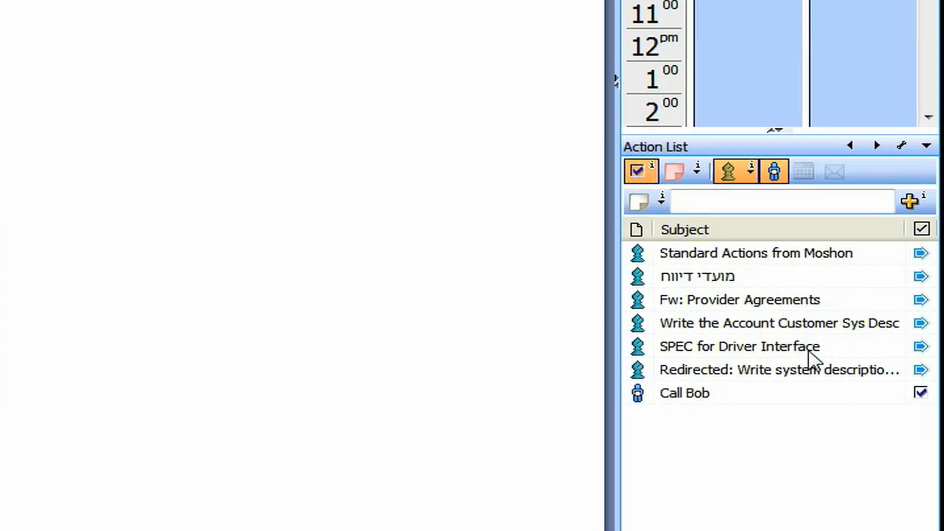
pyautogui.moveTo(922, 397)
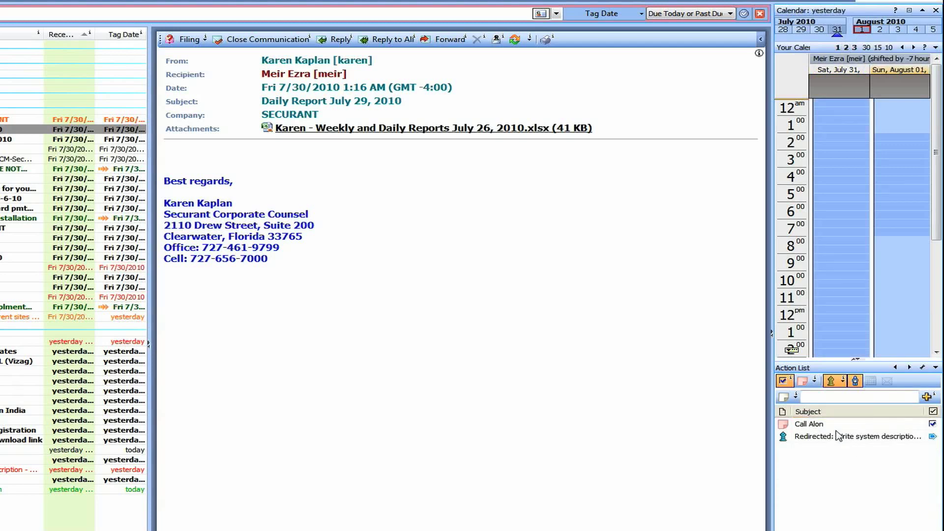
pyautogui.click(819, 30)
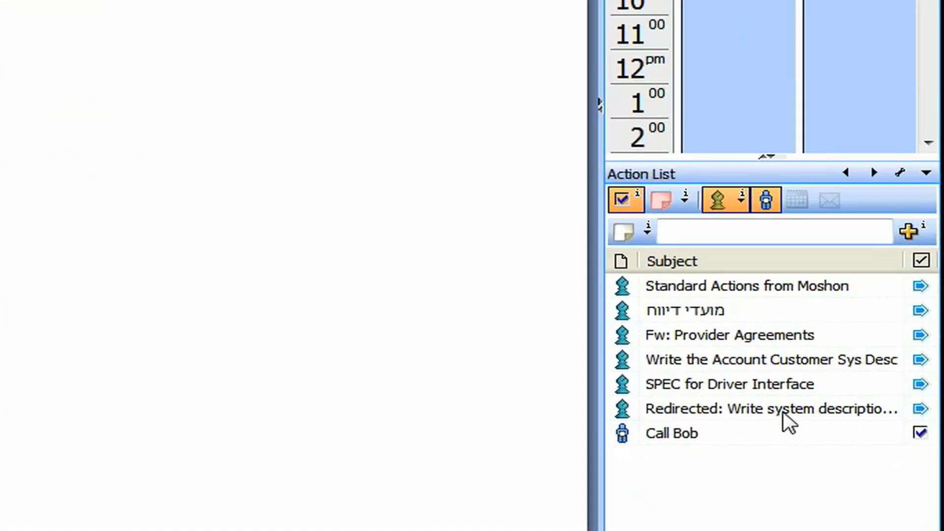
pyautogui.moveTo(819, 276)
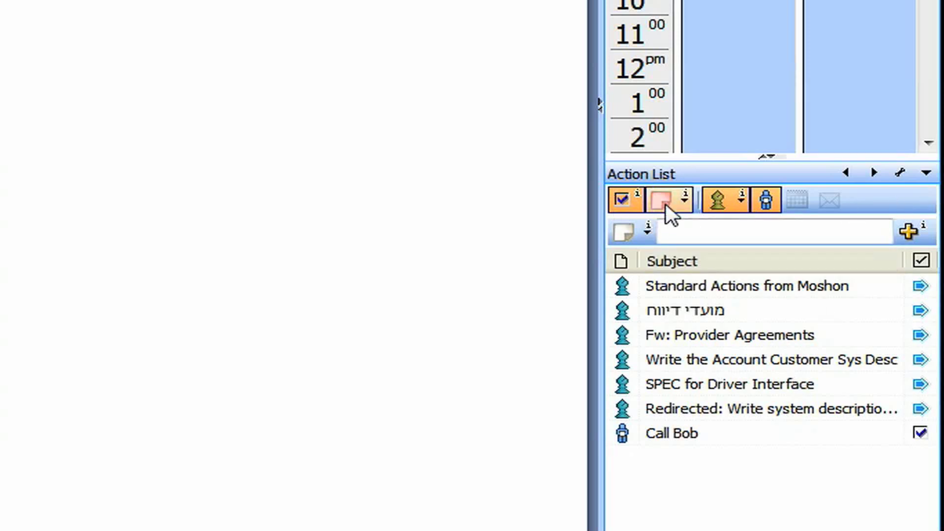
# Toggle overdue tasks off and on, check tomorrow's list, then return to today.
pyautogui.click(623, 199)
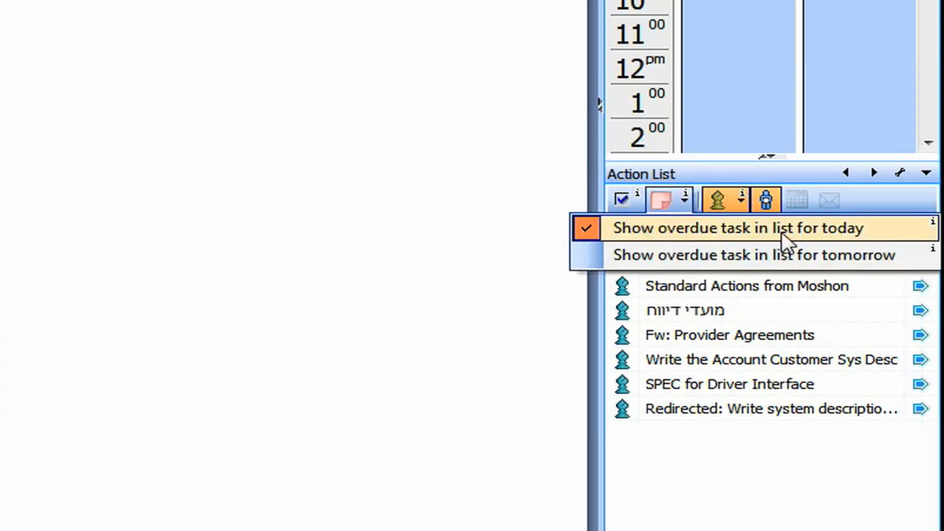
pyautogui.moveTo(834, 245)
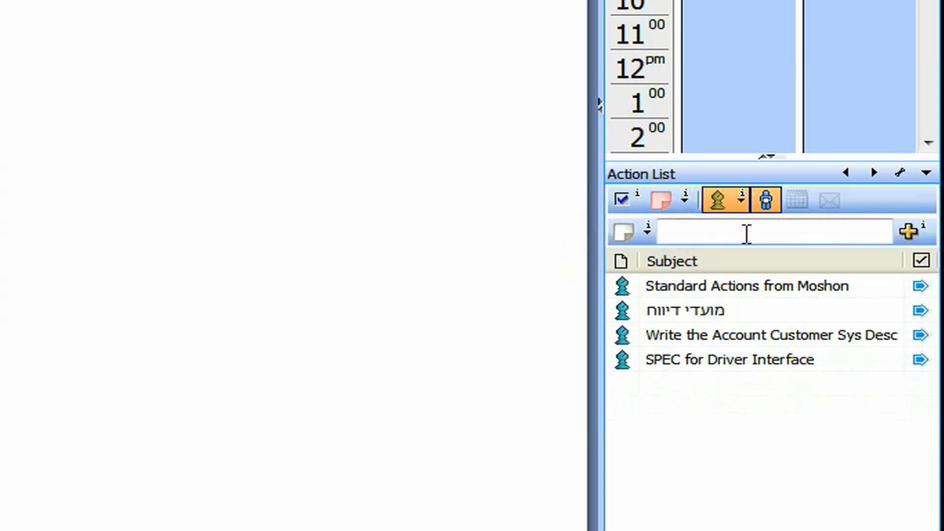
pyautogui.moveTo(721, 317)
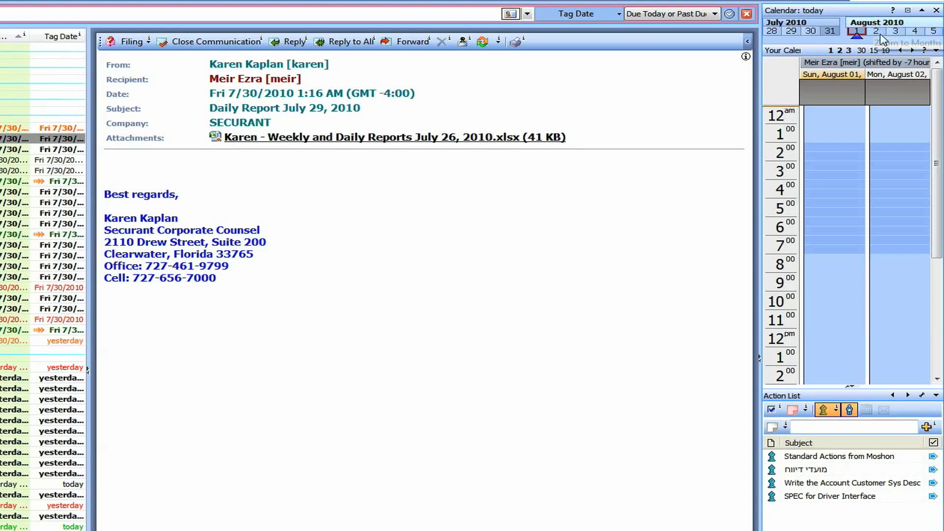
pyautogui.click(872, 31)
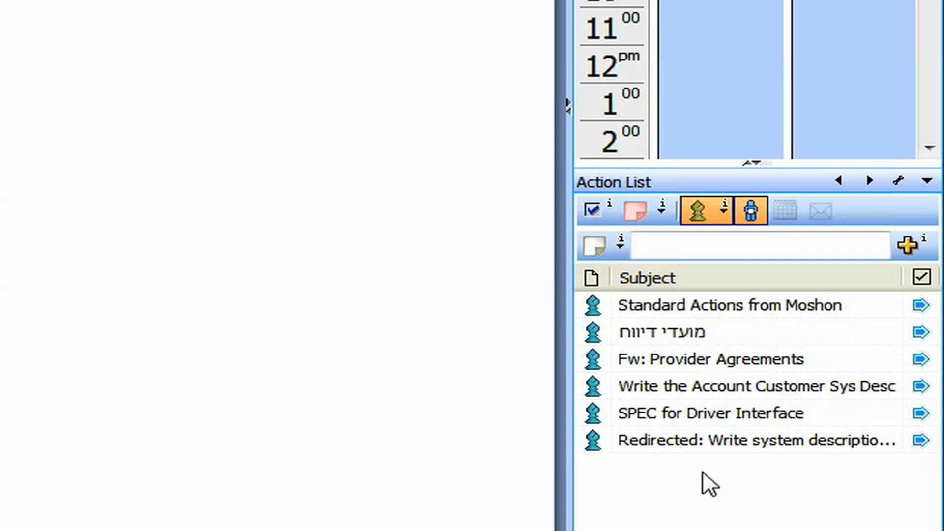
pyautogui.click(661, 210)
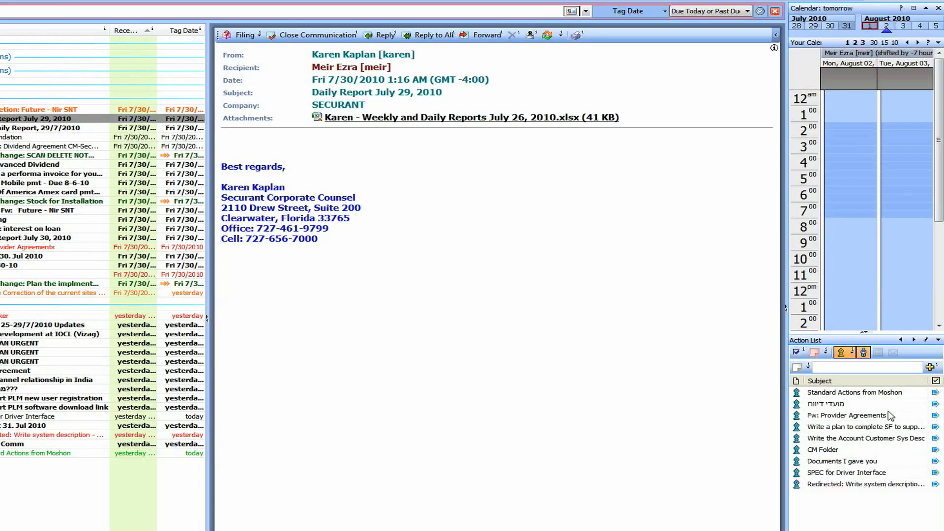
pyautogui.moveTo(842, 456)
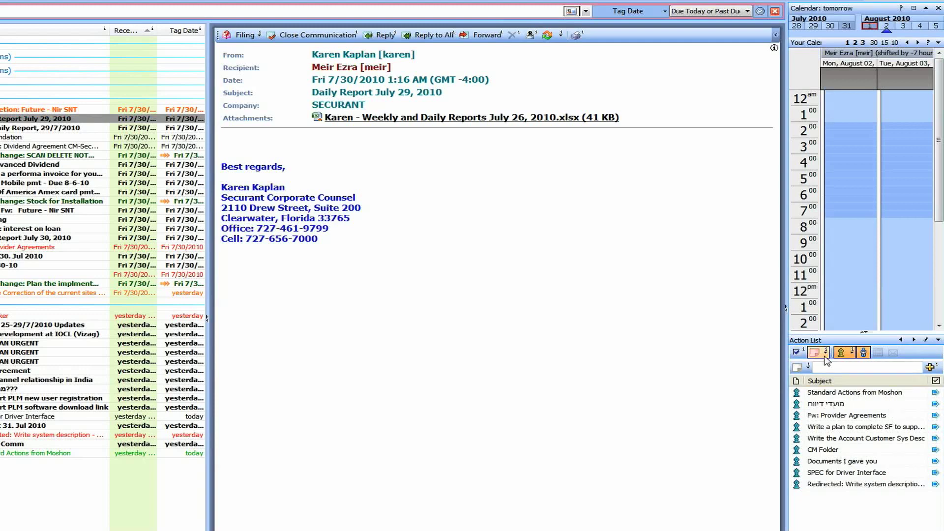
pyautogui.click(817, 352)
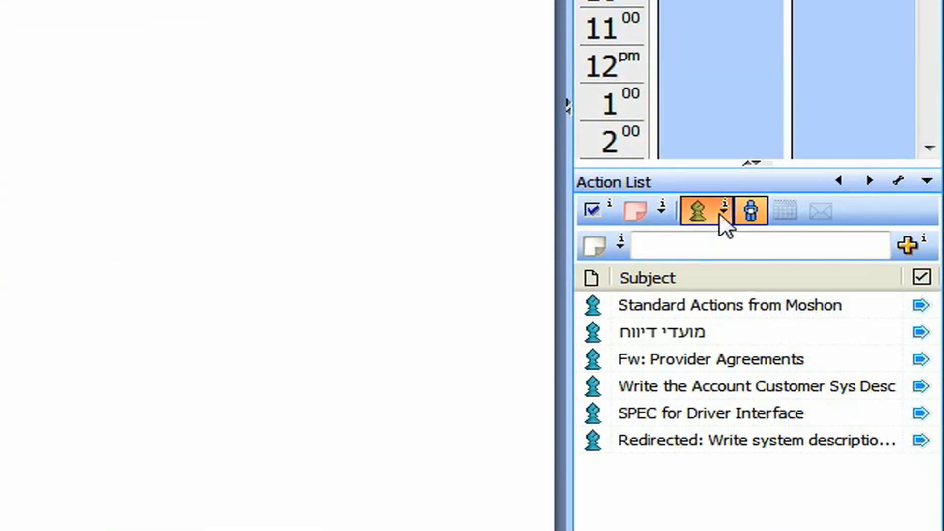
pyautogui.click(720, 212)
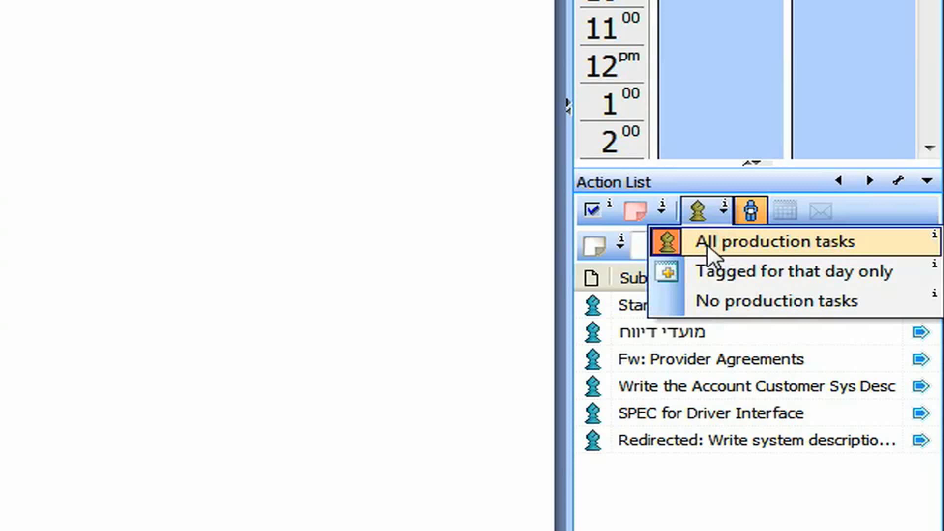
pyautogui.moveTo(794, 295)
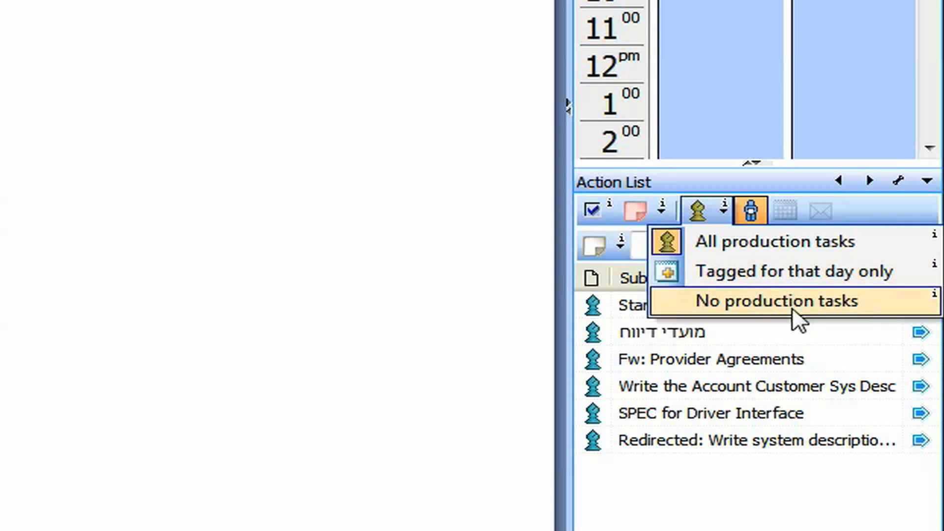
pyautogui.click(765, 301)
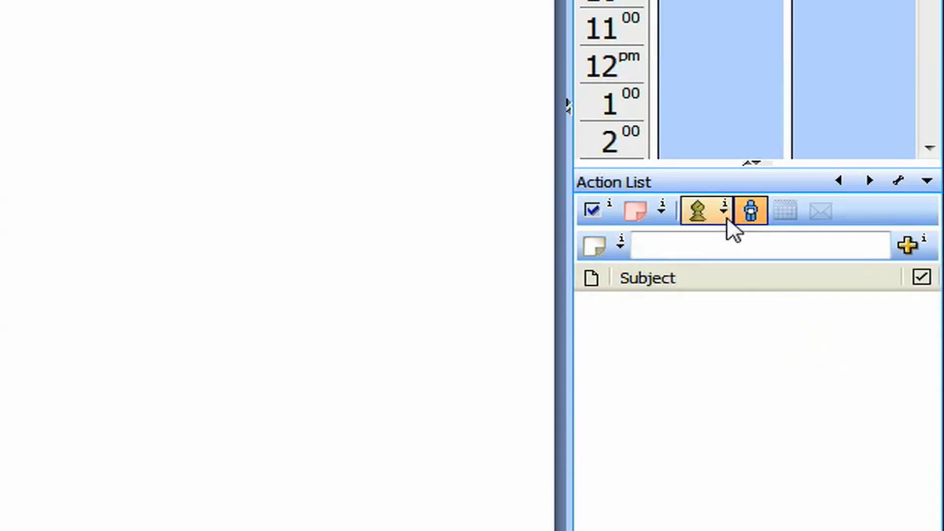
pyautogui.click(696, 210)
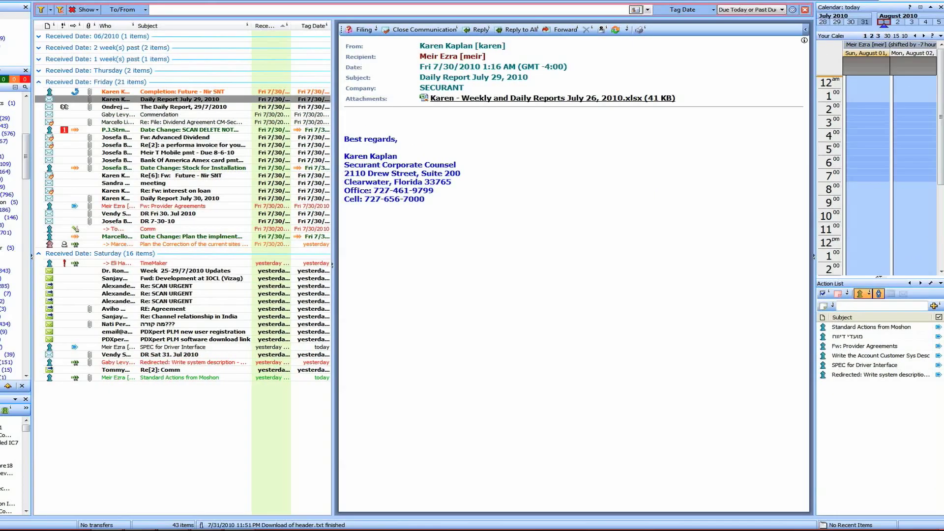
pyautogui.moveTo(234, 312)
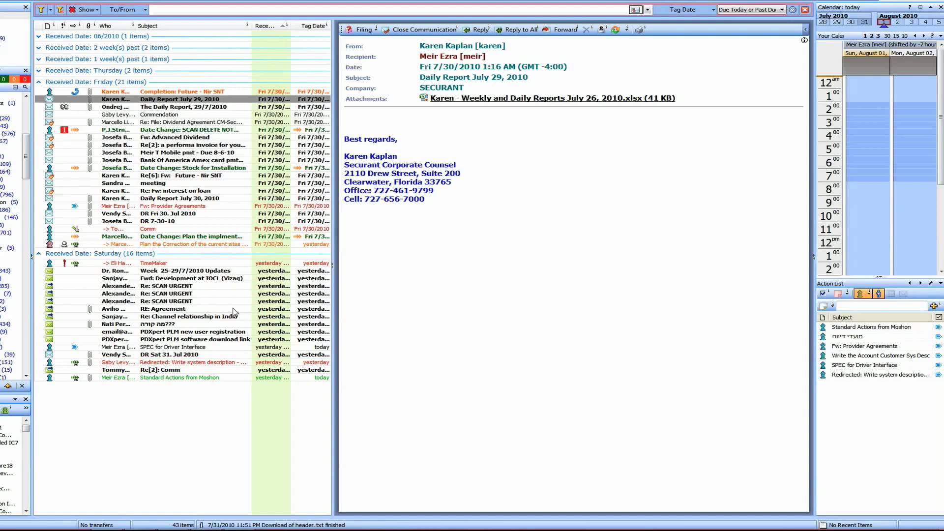
pyautogui.moveTo(174, 220)
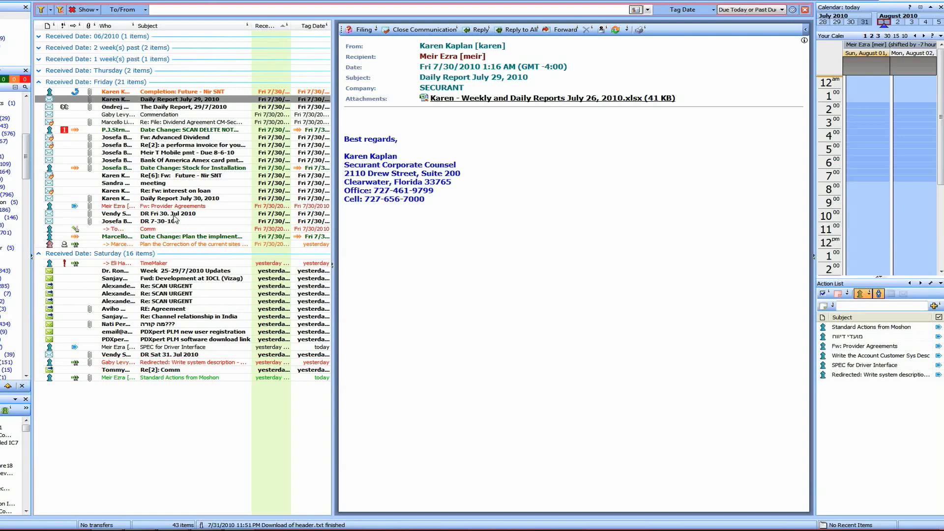
pyautogui.moveTo(176, 381)
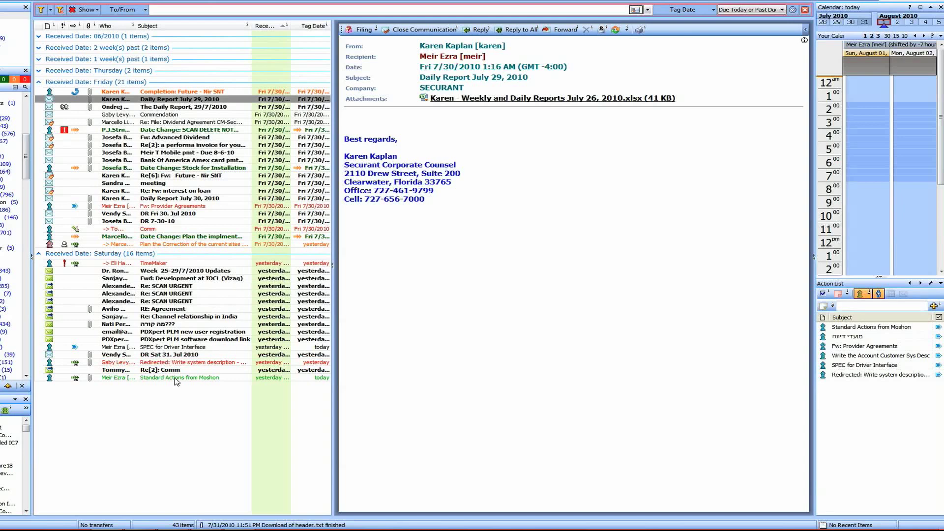
# Open 'Standard Actions from Moshon' to view its owner, August 1 target date and history.
pyautogui.click(178, 377)
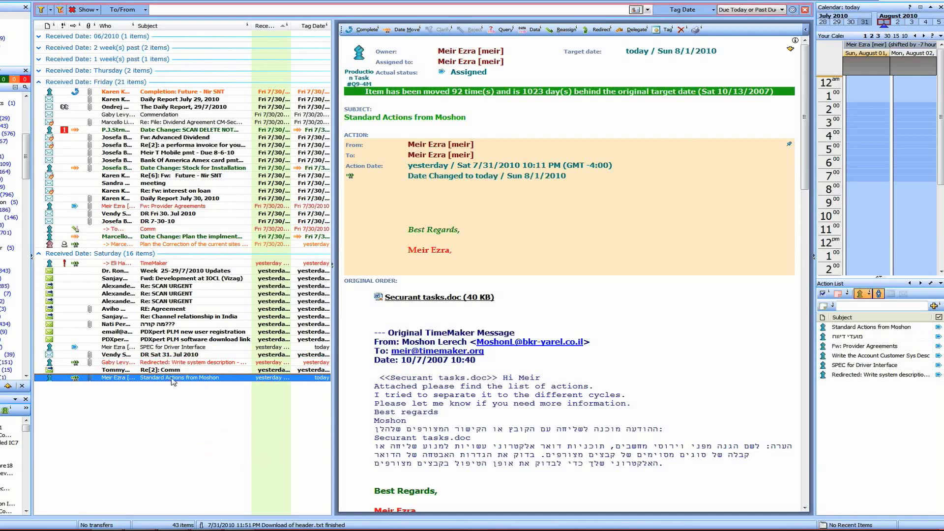
pyautogui.moveTo(187, 379)
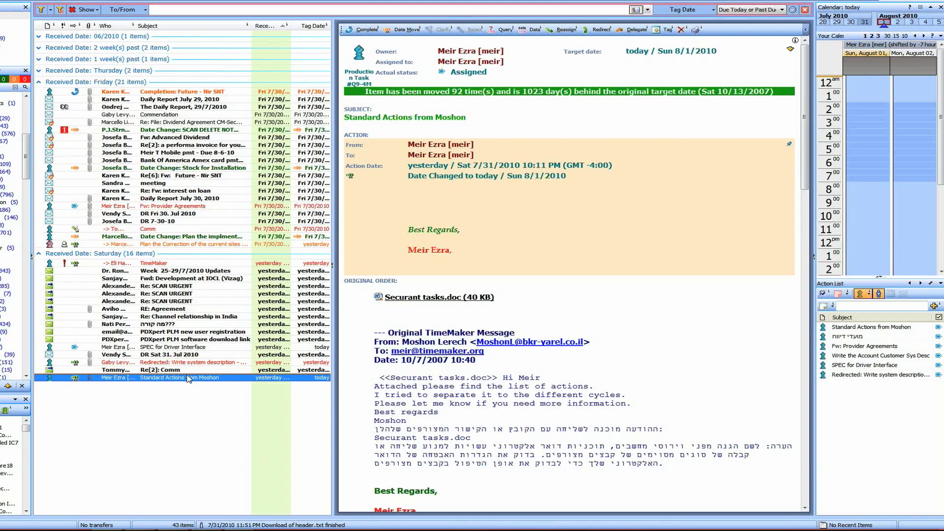
# Open the overdue 'Write system description – accident recording' task and choose Move Date with Visual.
pyautogui.click(192, 362)
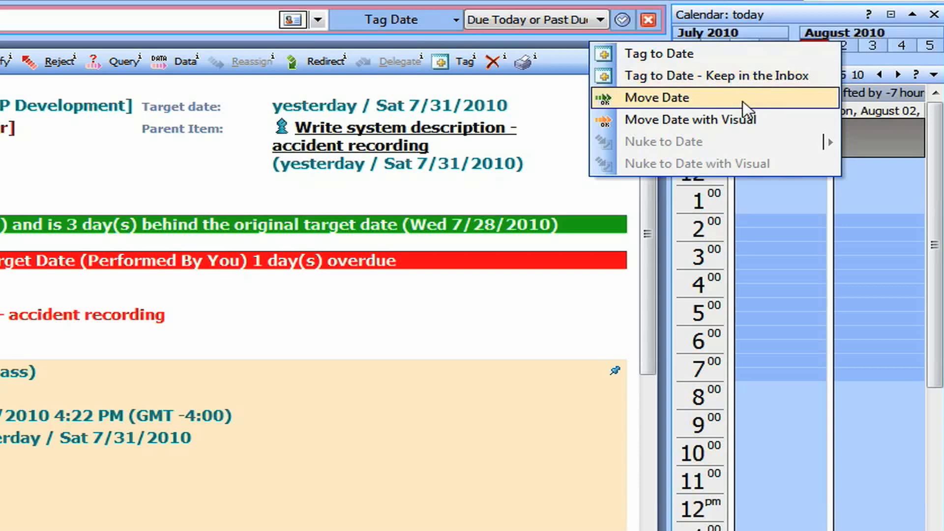
pyautogui.moveTo(758, 118)
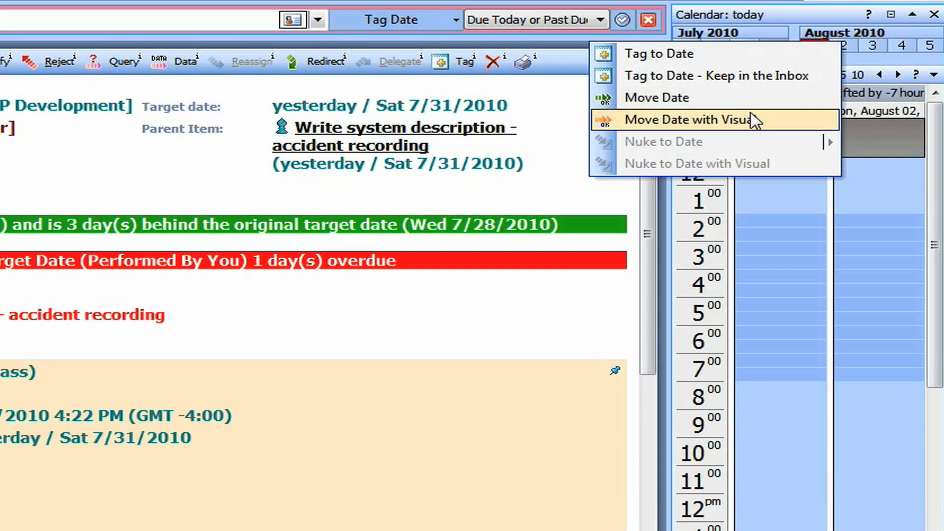
pyautogui.click(691, 120)
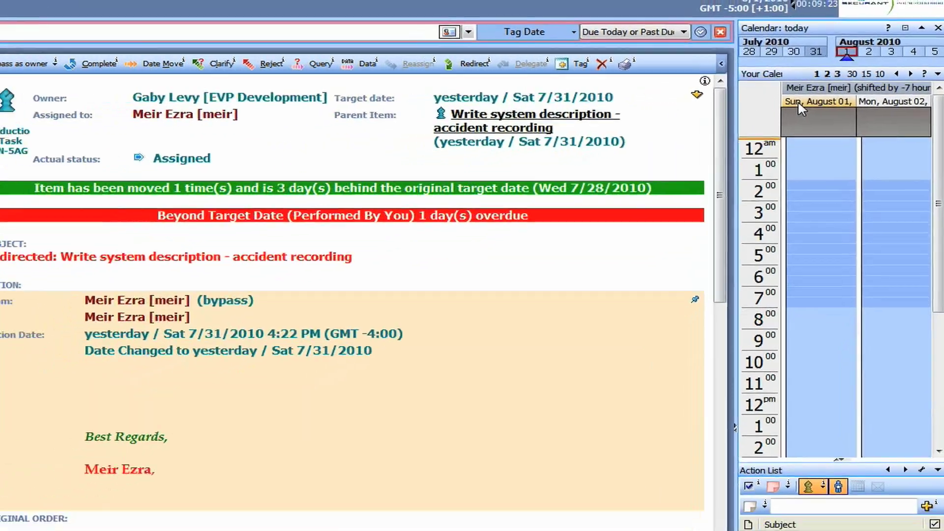